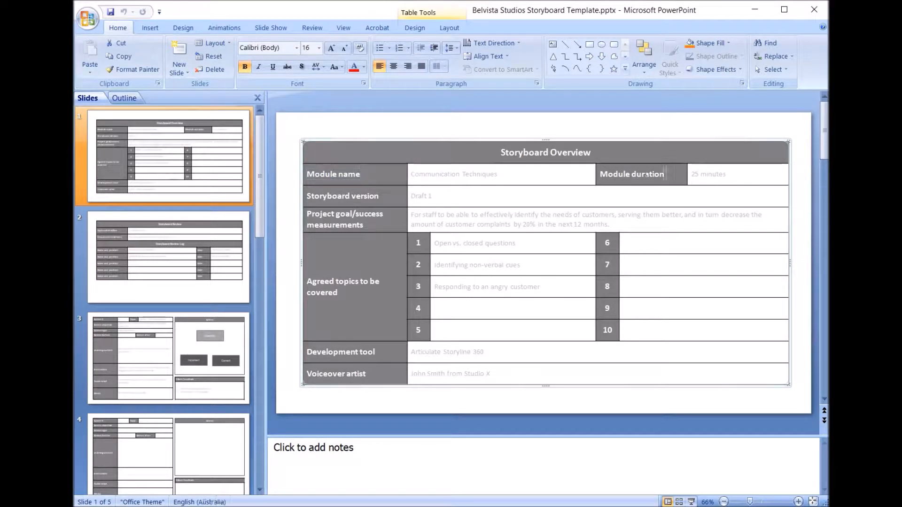
Step: Fill the overview table with objective text 'For staff to be able to' and development tool 'Articulate Storyline 360'
double_click(632, 173)
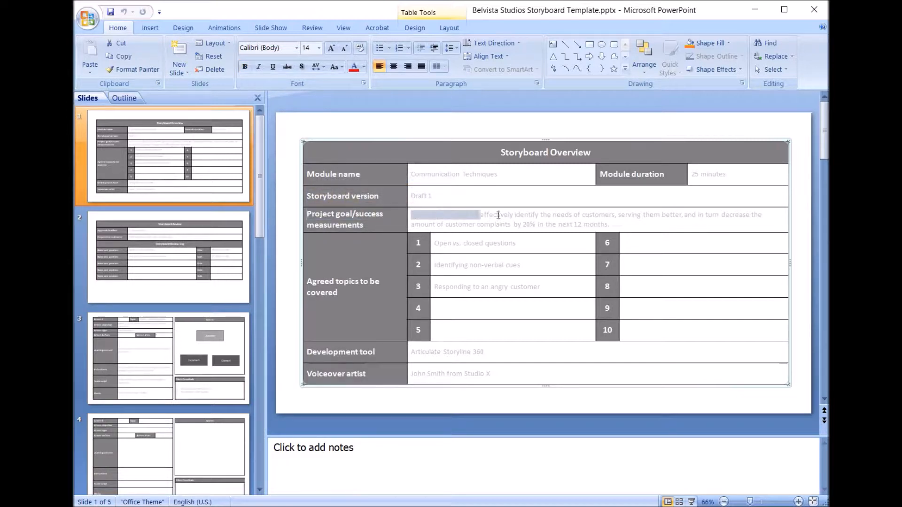
type("For staff to be able to")
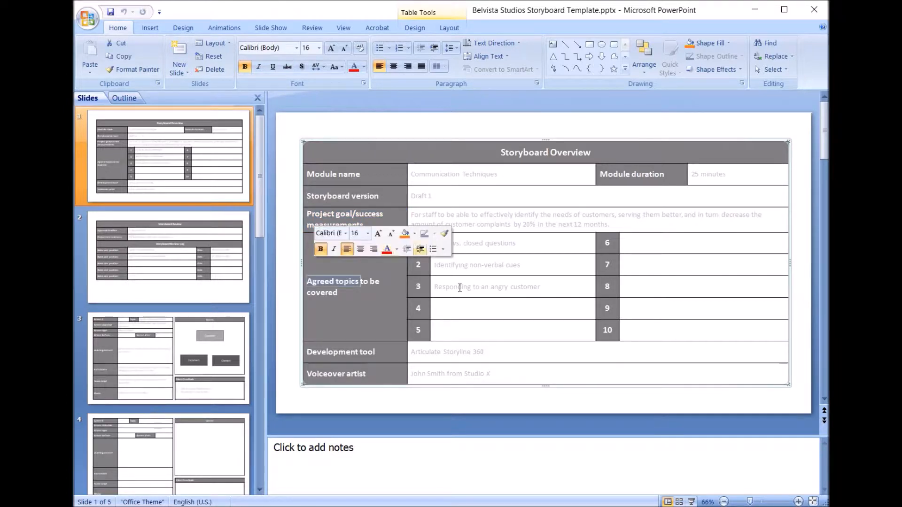
left_click(628, 297)
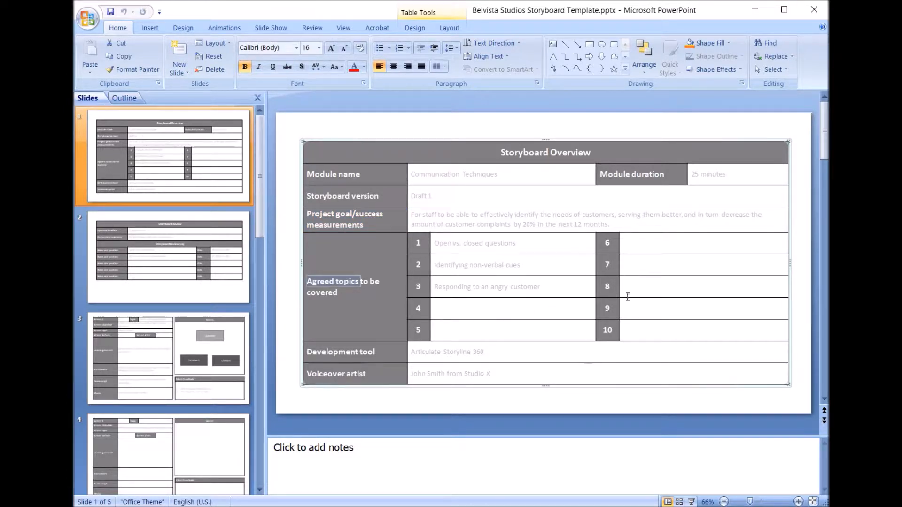
mouse_move(594, 325)
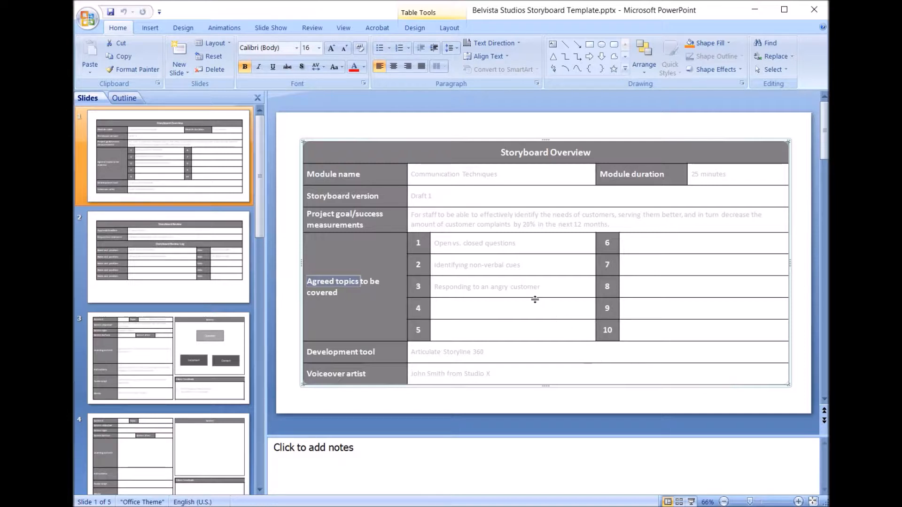
mouse_move(612, 275)
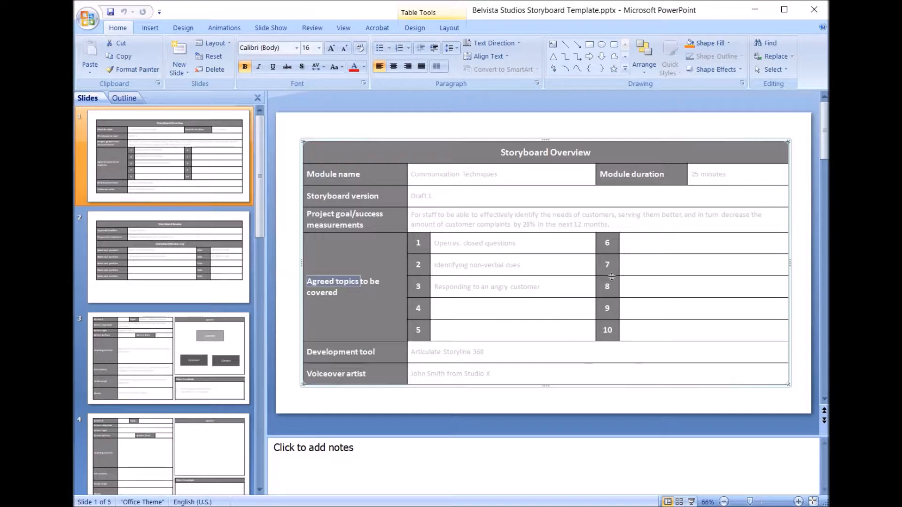
mouse_move(544, 247)
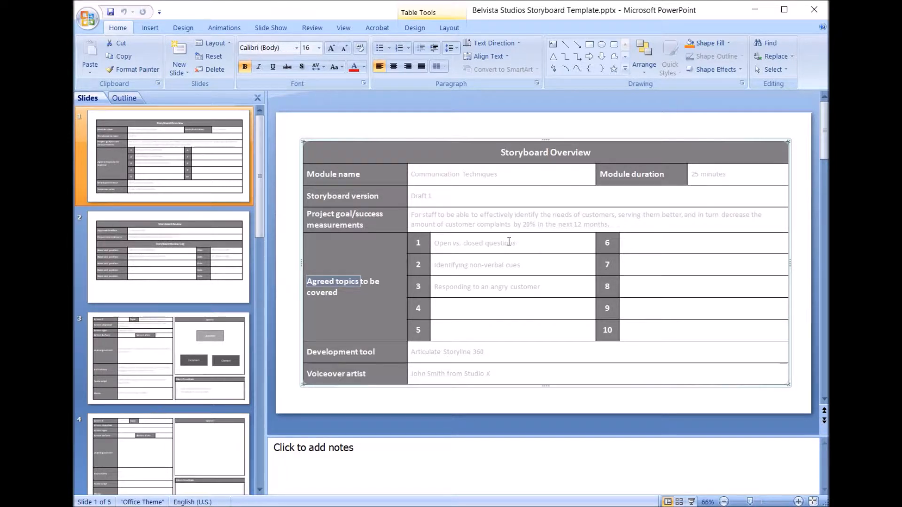
mouse_move(507, 287)
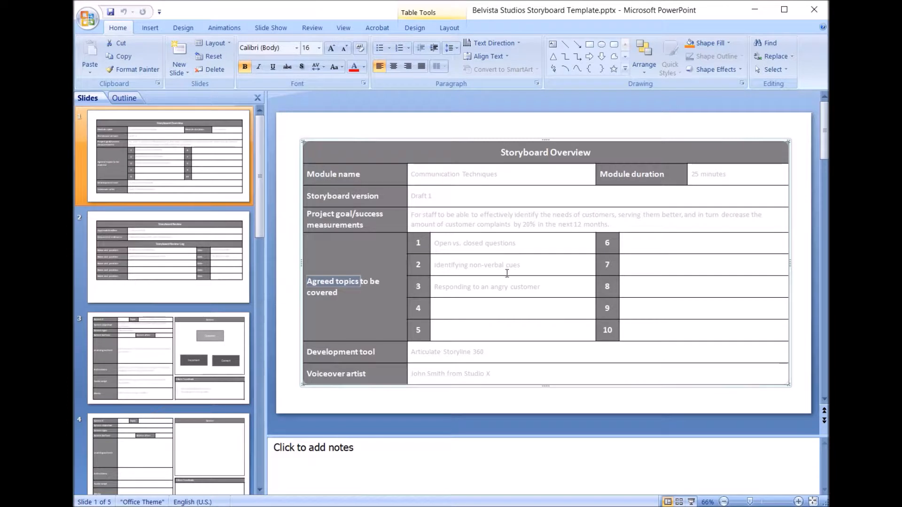
mouse_move(508, 276)
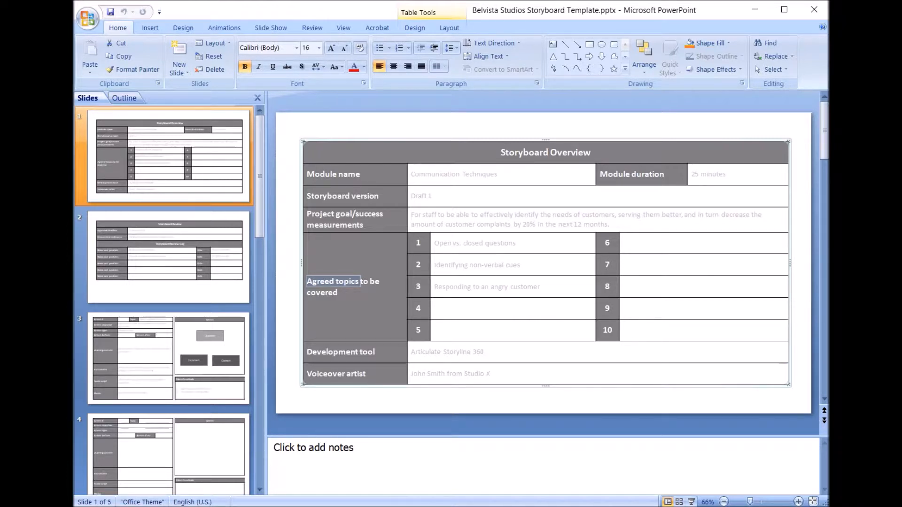
double_click(341, 352)
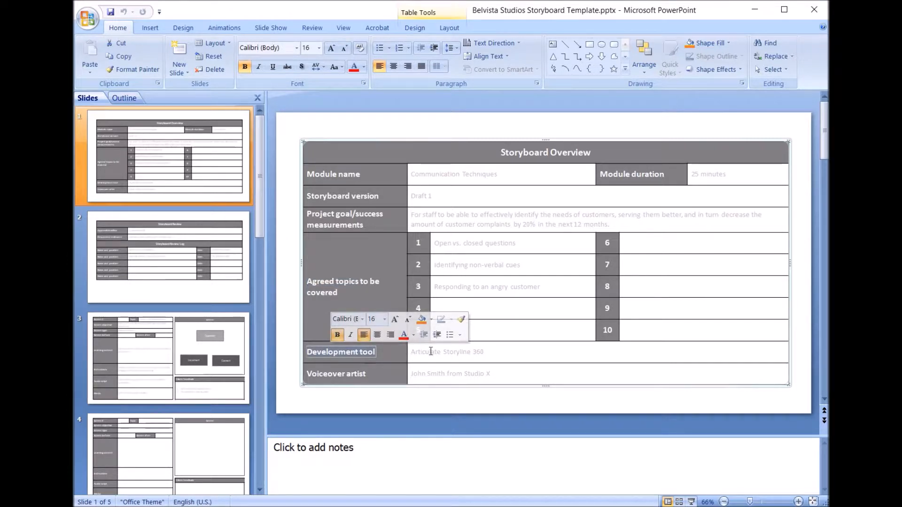
mouse_move(498, 354)
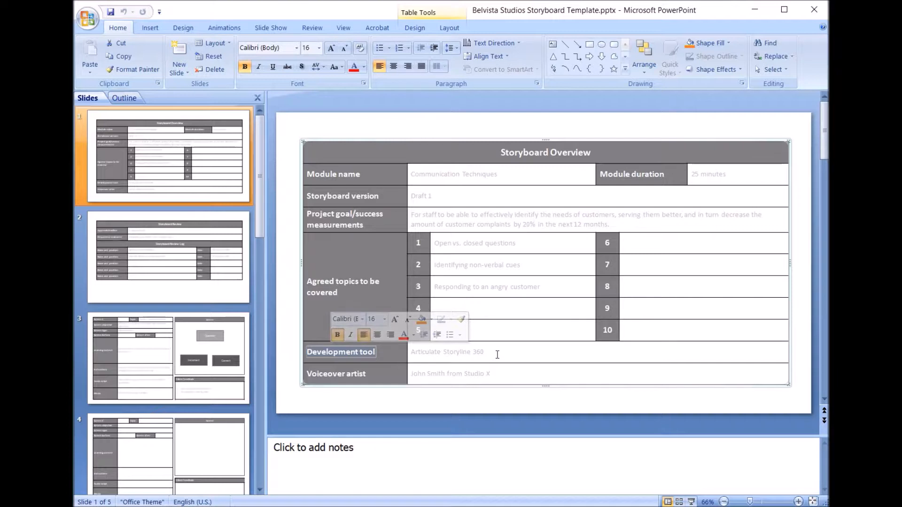
mouse_move(495, 349)
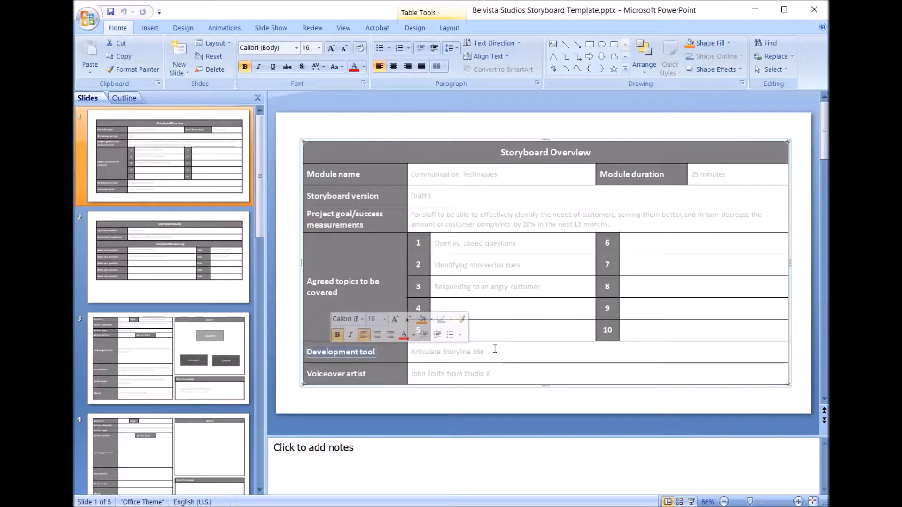
mouse_move(498, 354)
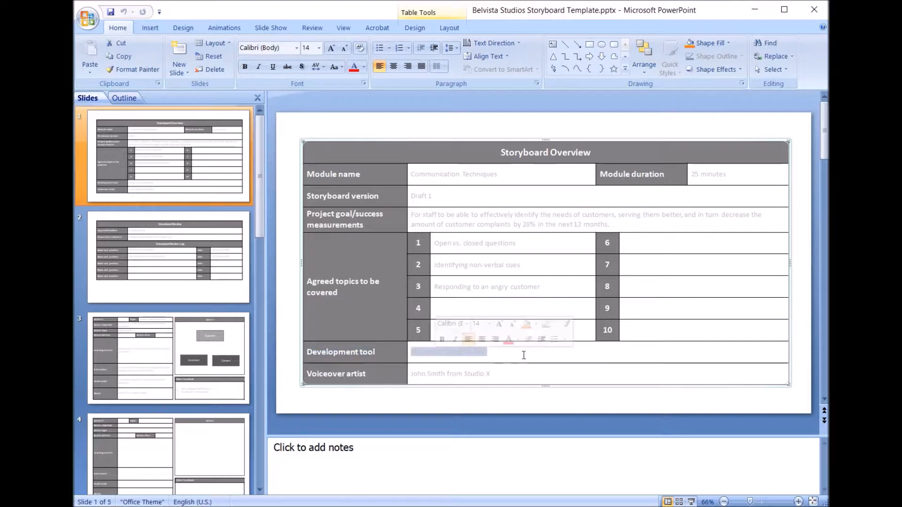
type("Articulate Storyline 360")
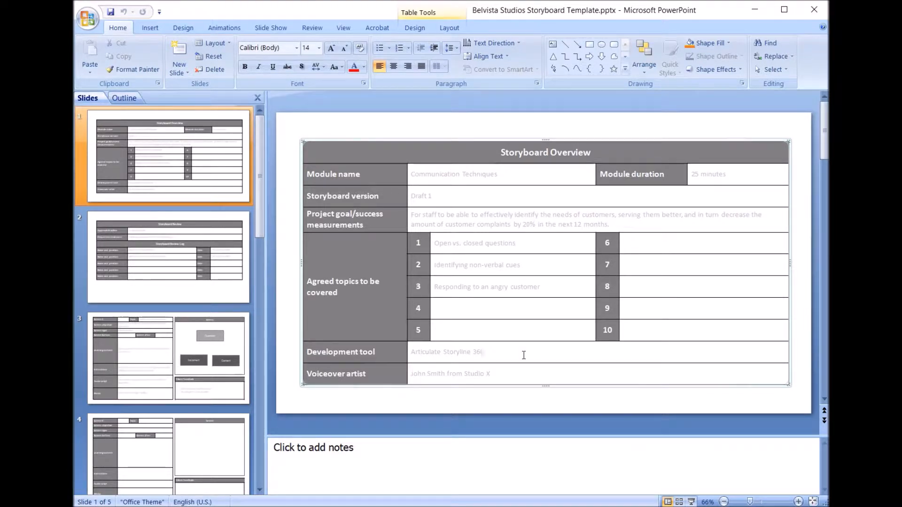
left_click(484, 352)
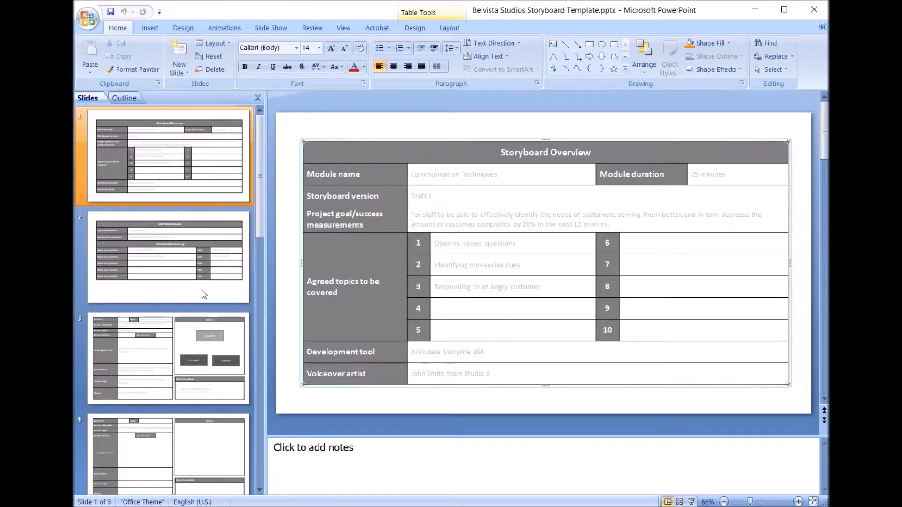
Step: On the Storyboard Review slide, enter '10 October 2019' as the first review log date
left_click(170, 257)
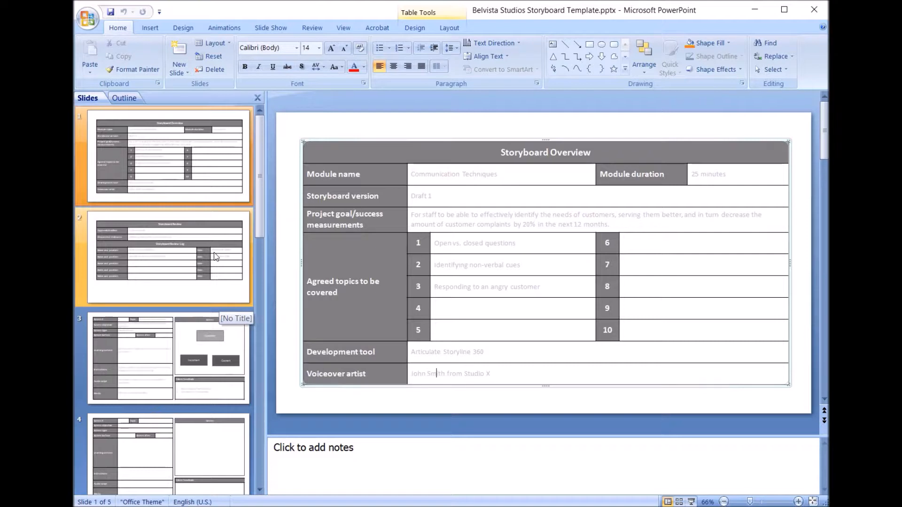
left_click(169, 257)
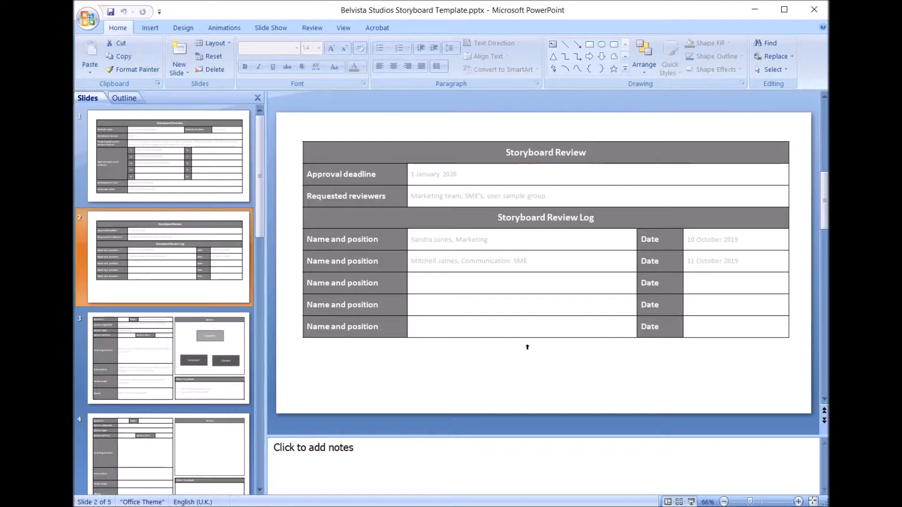
mouse_move(529, 335)
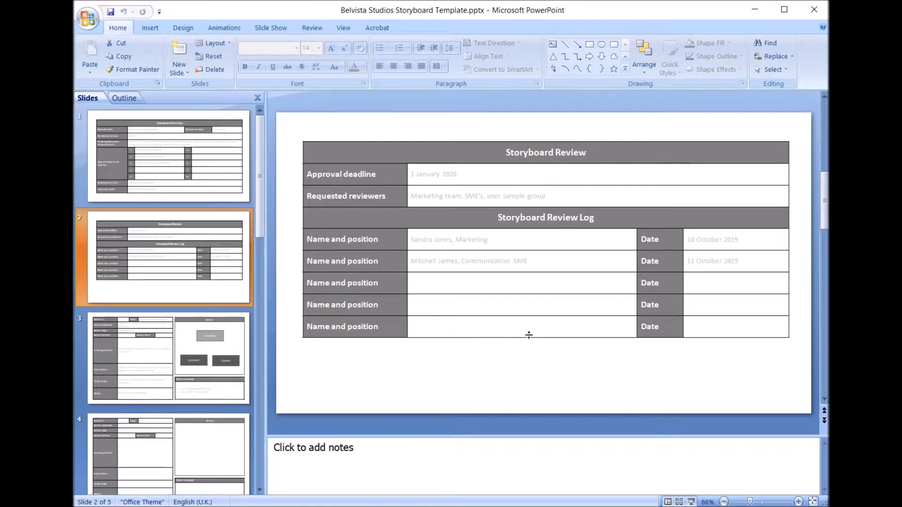
mouse_move(532, 334)
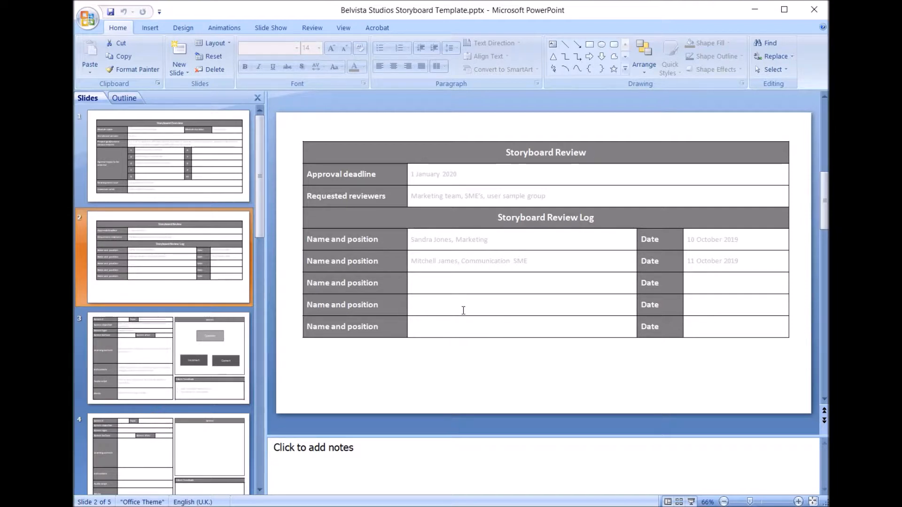
mouse_move(449, 312)
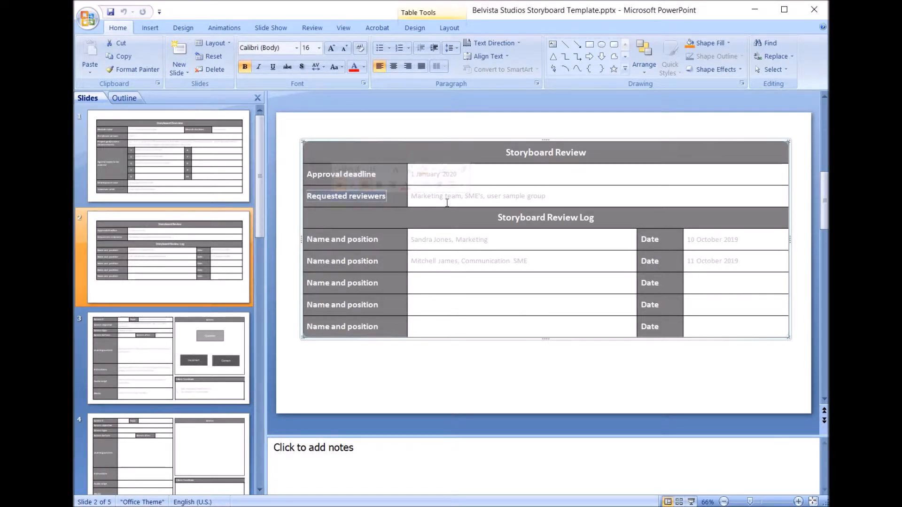
mouse_move(563, 266)
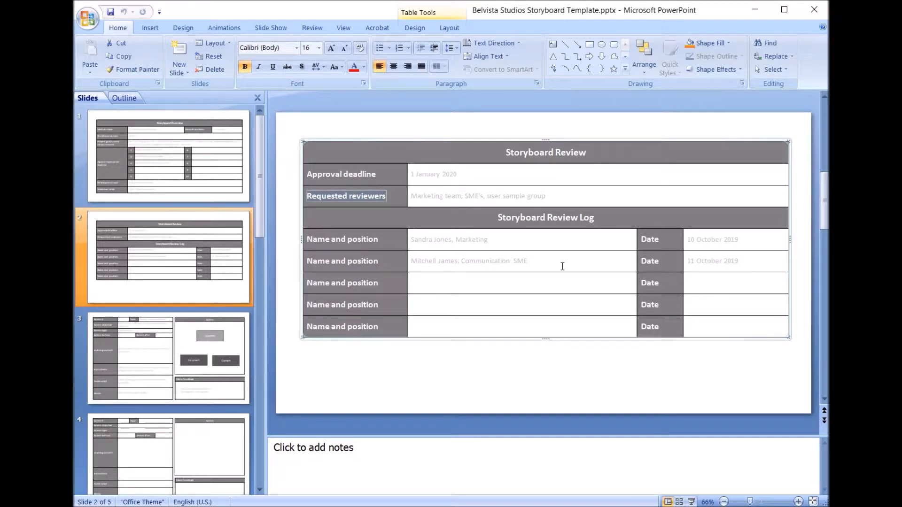
left_click(165, 155)
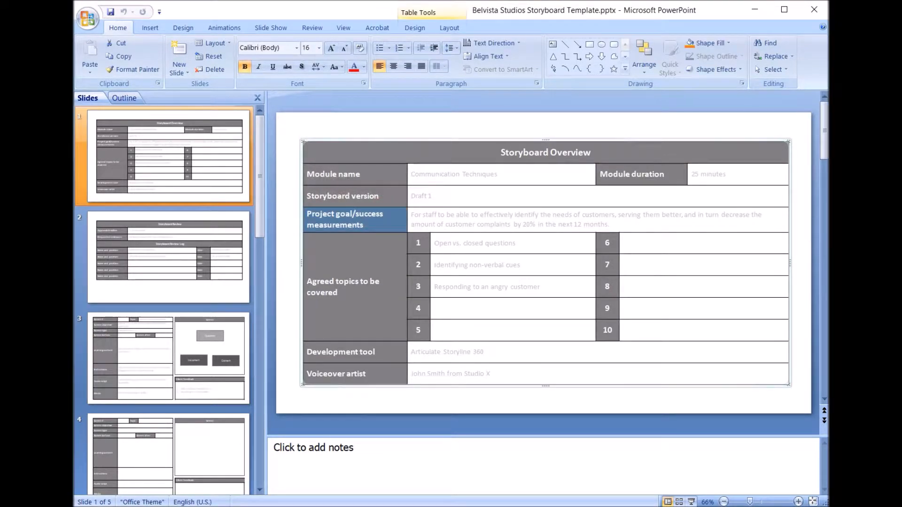
left_click(169, 257)
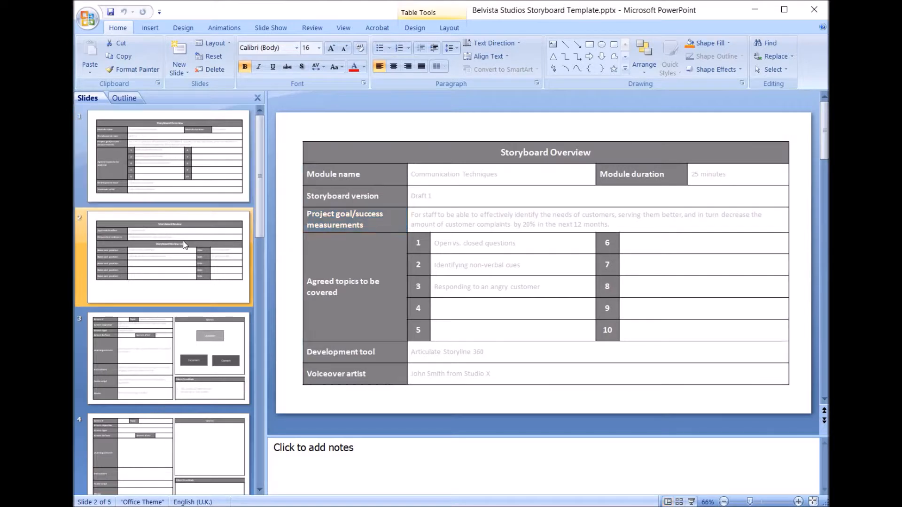
left_click(169, 255)
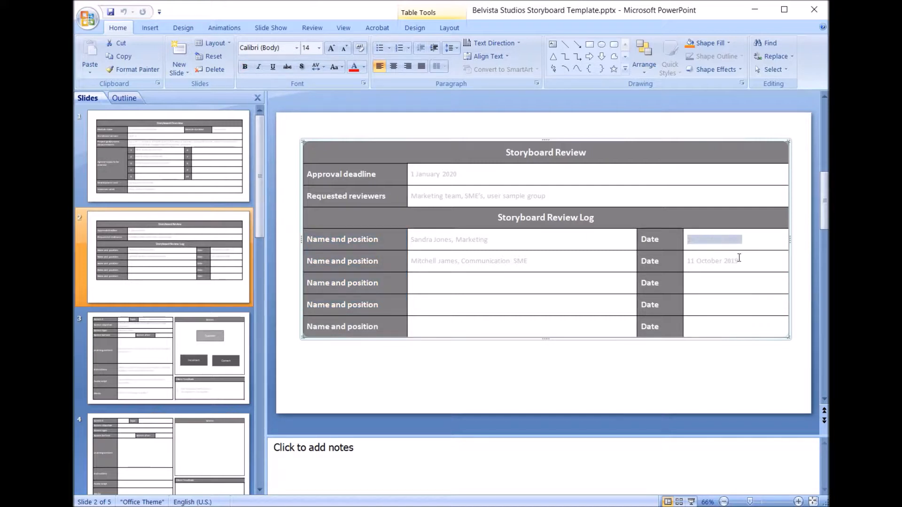
type("10 October 2019")
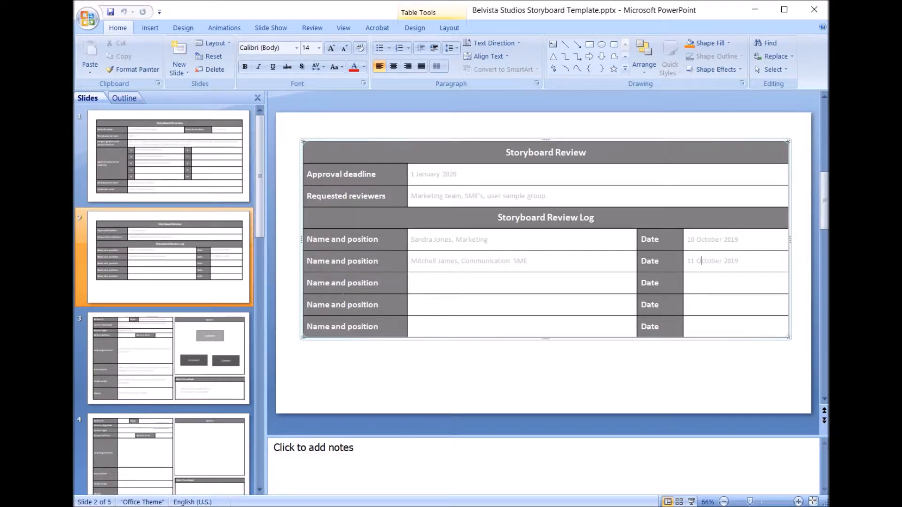
mouse_move(205, 330)
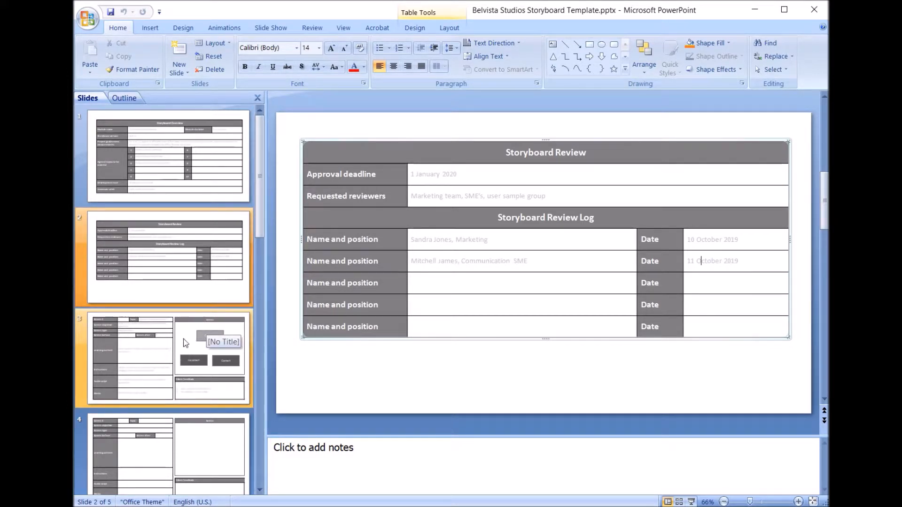
left_click(168, 359)
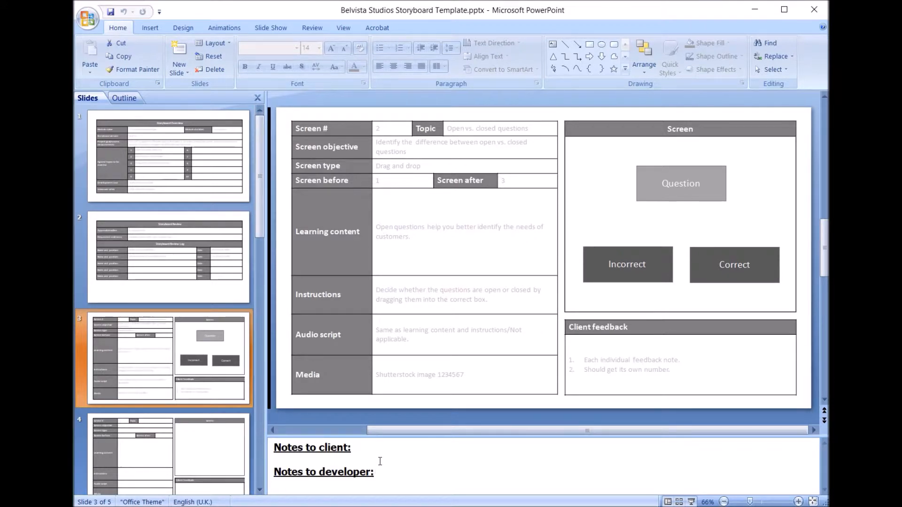
mouse_move(446, 327)
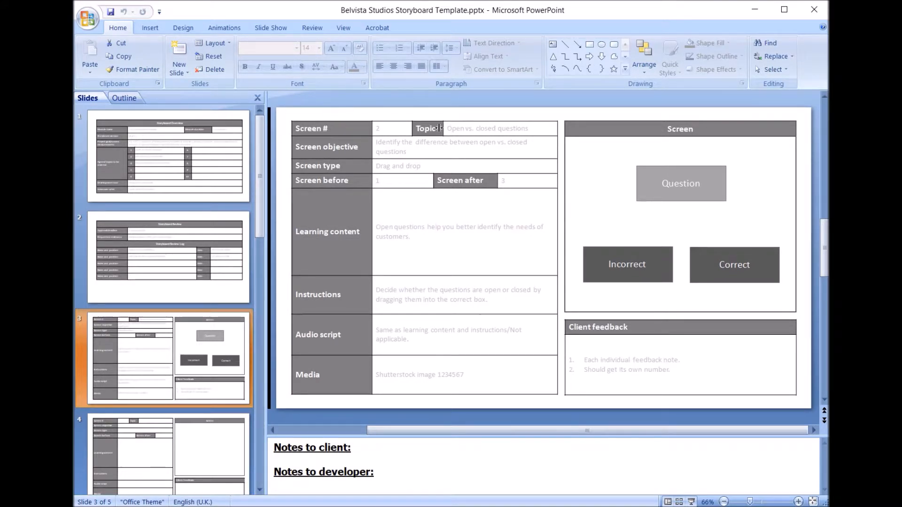
left_click(168, 156)
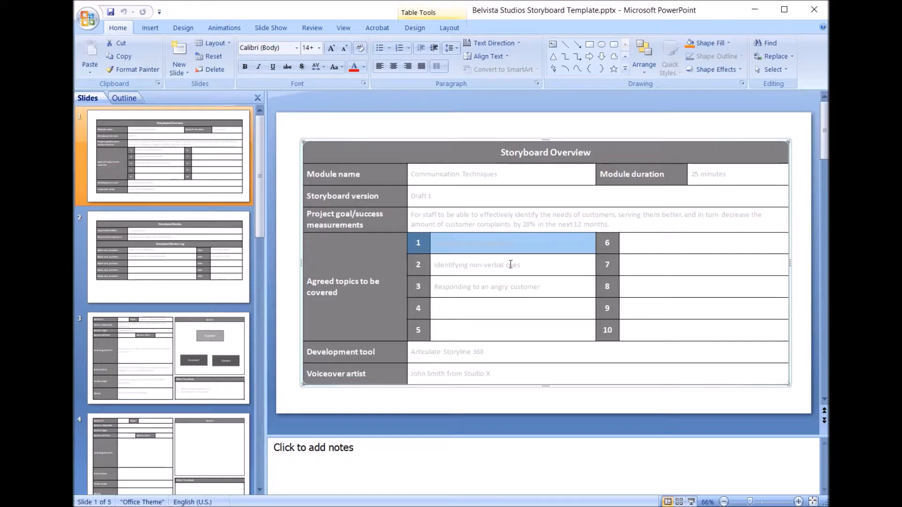
left_click(169, 257)
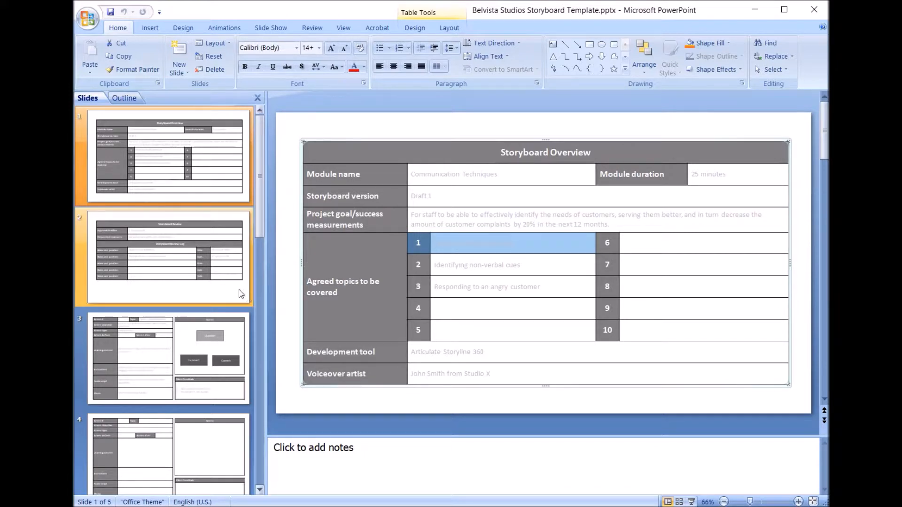
left_click(167, 359)
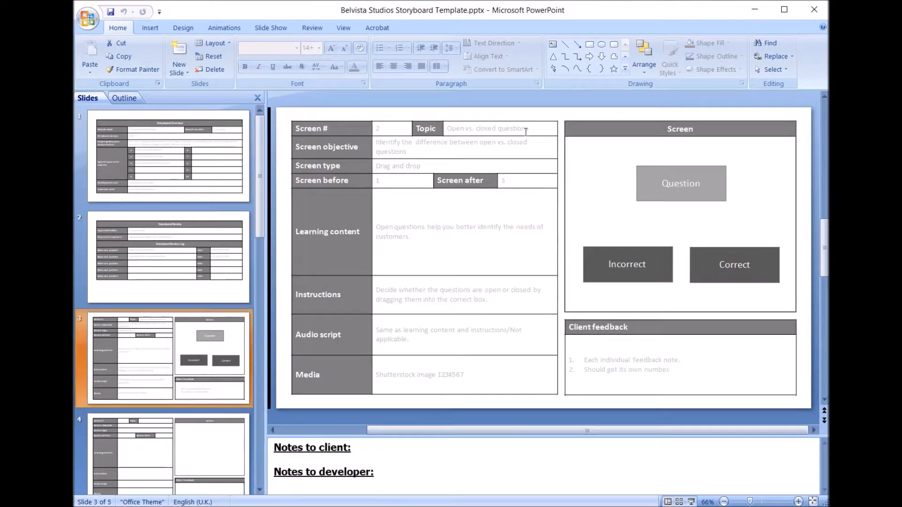
left_click(488, 128)
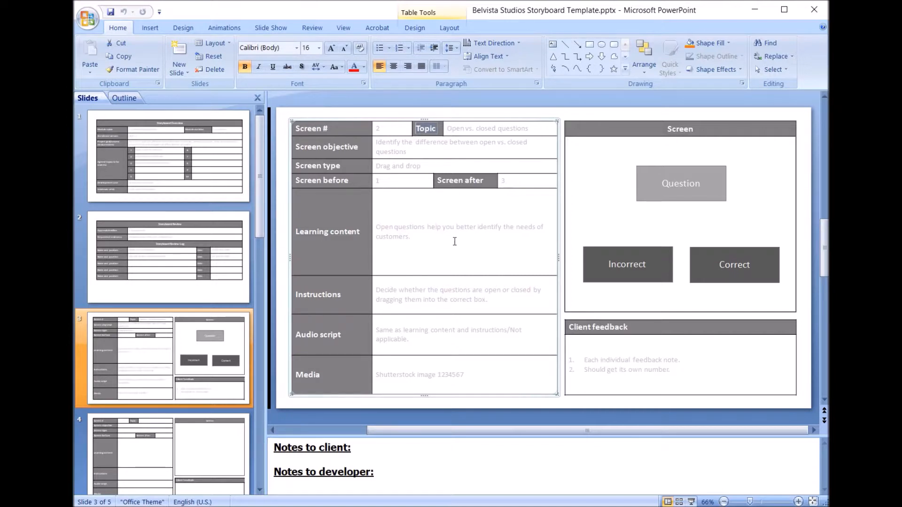
Step: Set Screen objective to 'Identify the difference between open vs. closed questions' and Screen before to 1
triple_click(447, 147)
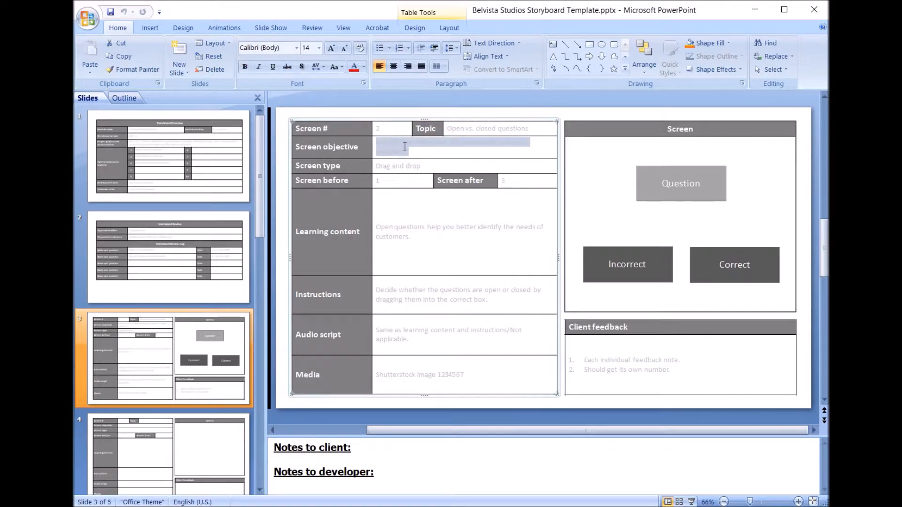
type("Identify the difference between open vs. closed questions")
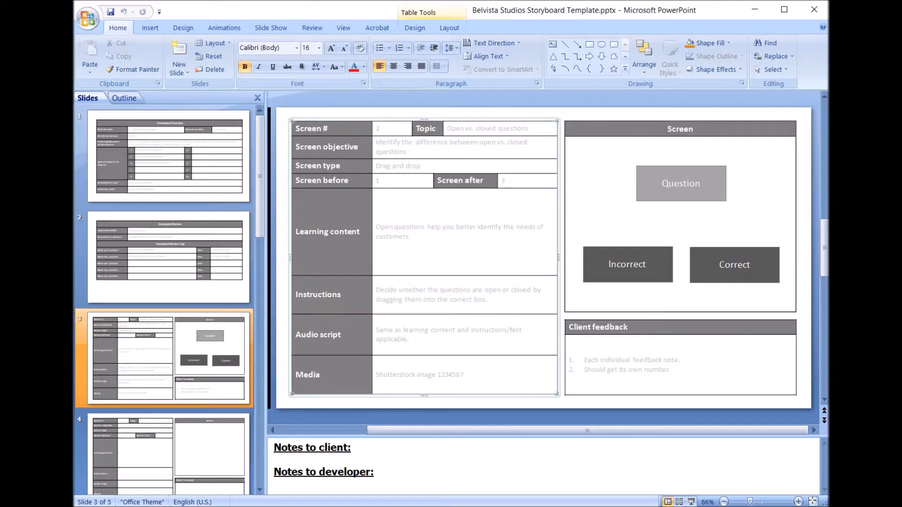
double_click(327, 146)
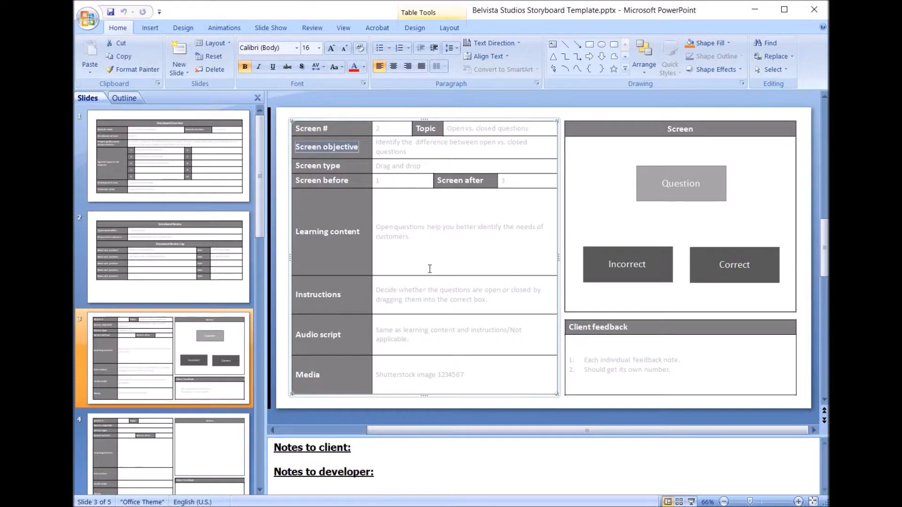
mouse_move(431, 244)
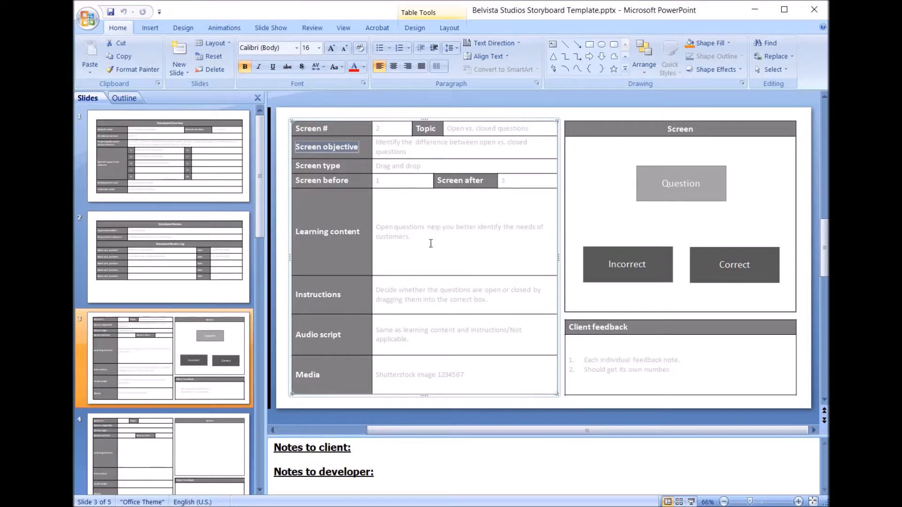
mouse_move(428, 244)
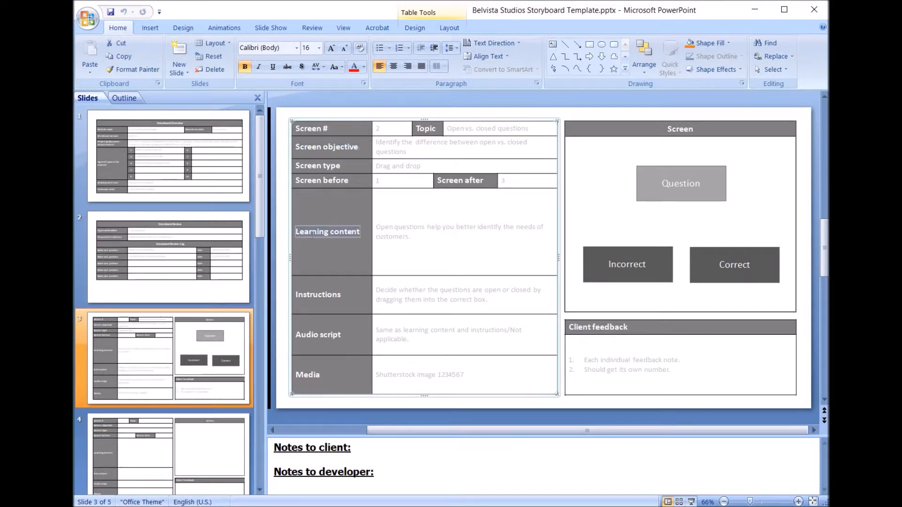
left_click(326, 147)
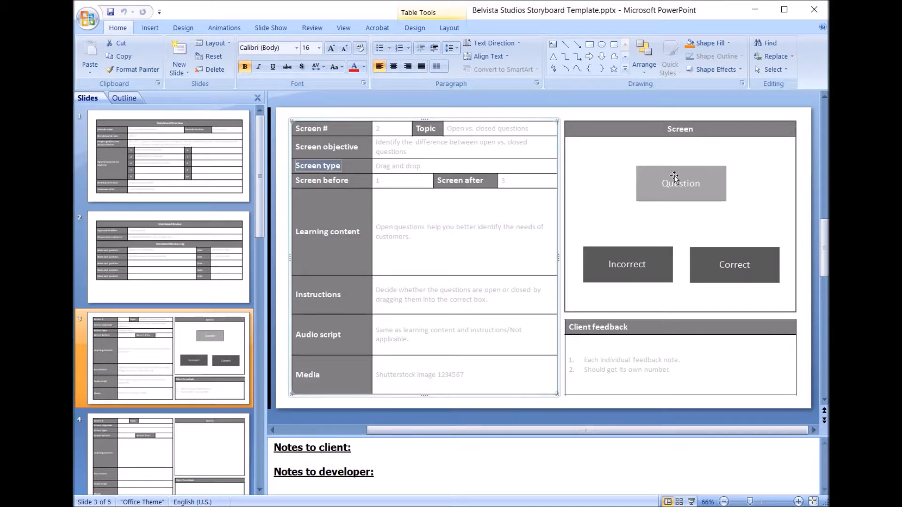
left_click(734, 265)
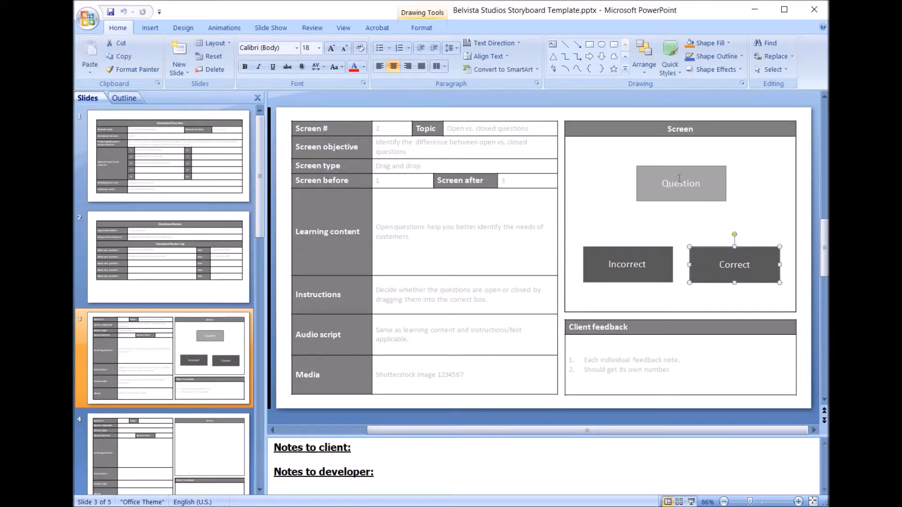
left_click(681, 183)
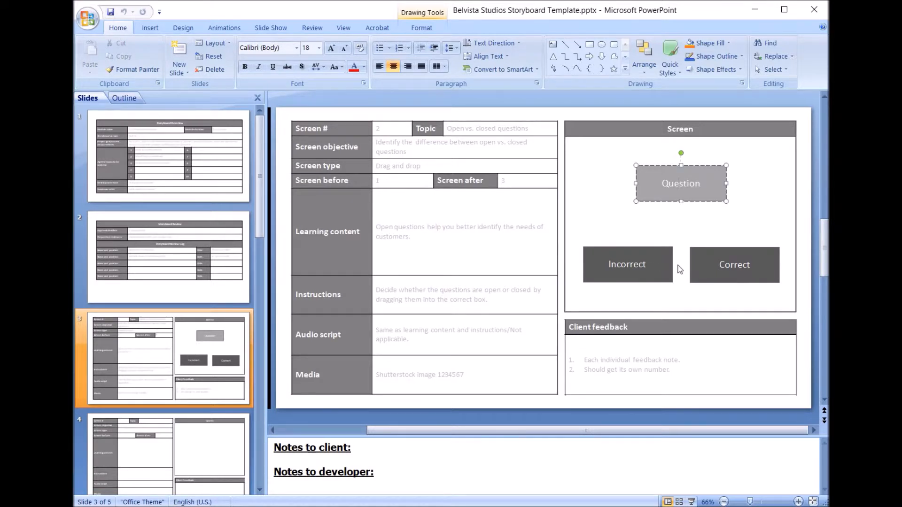
mouse_move(675, 217)
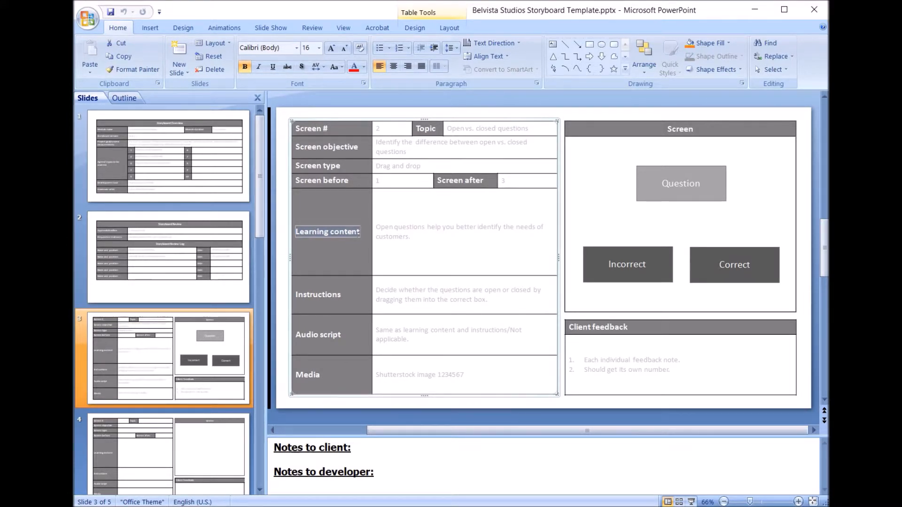
mouse_move(616, 202)
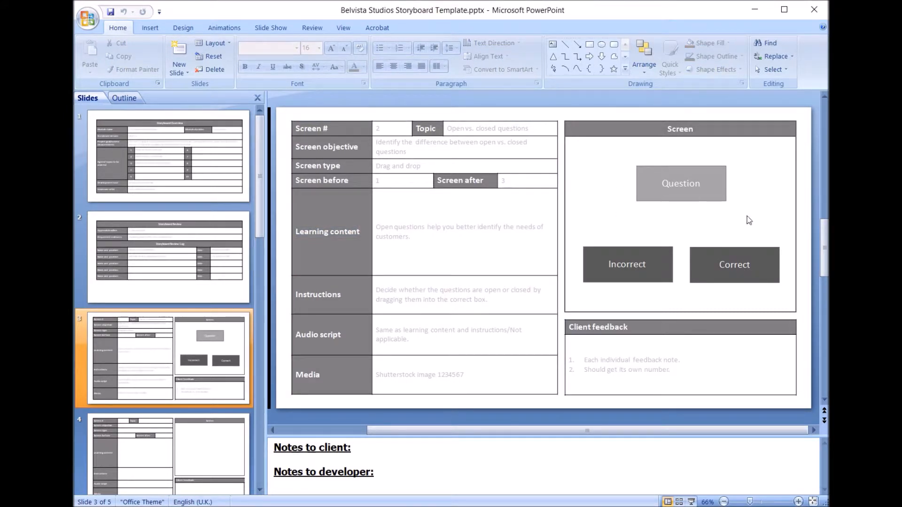
mouse_move(641, 212)
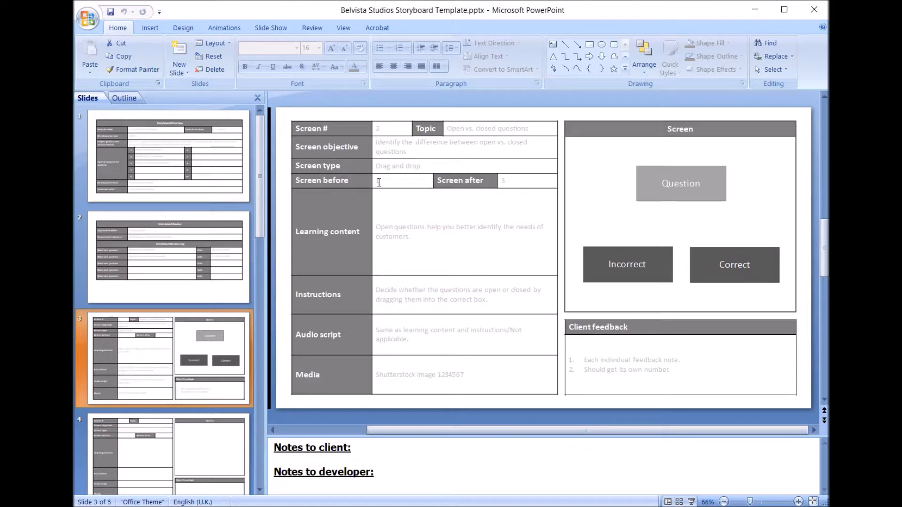
type("1")
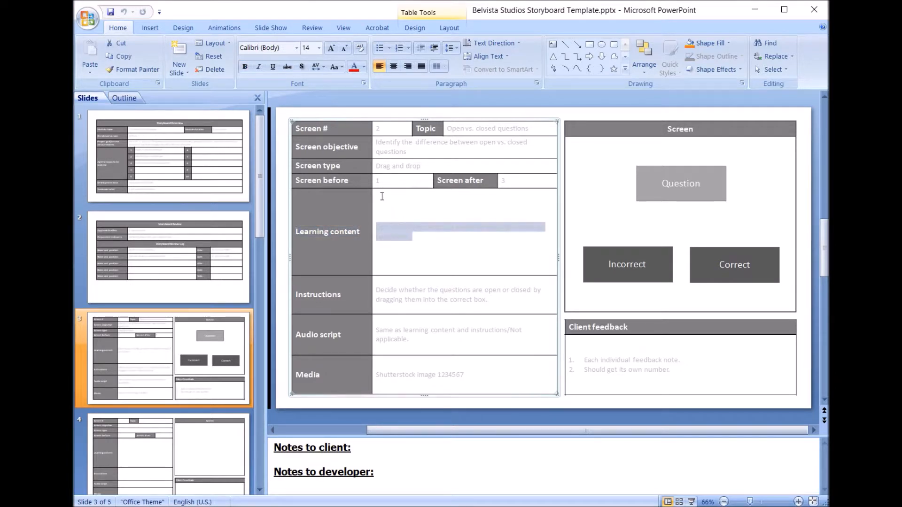
mouse_move(432, 306)
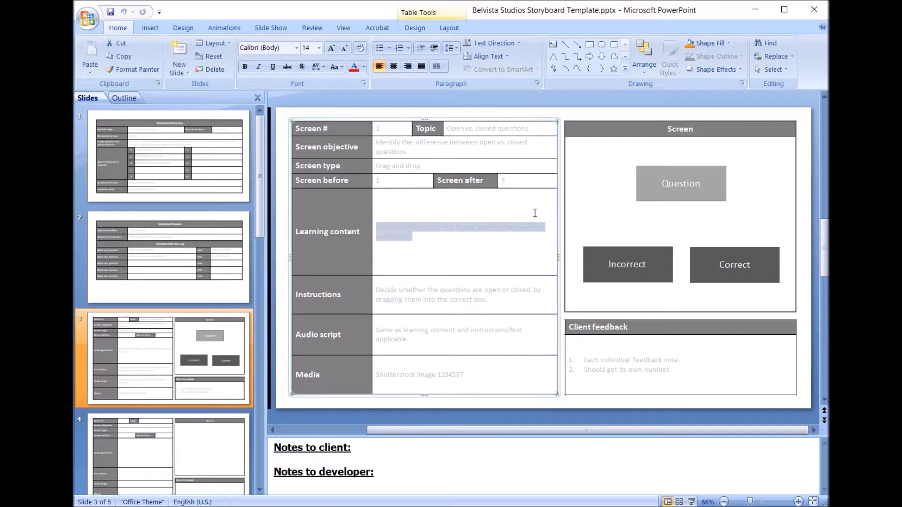
mouse_move(485, 197)
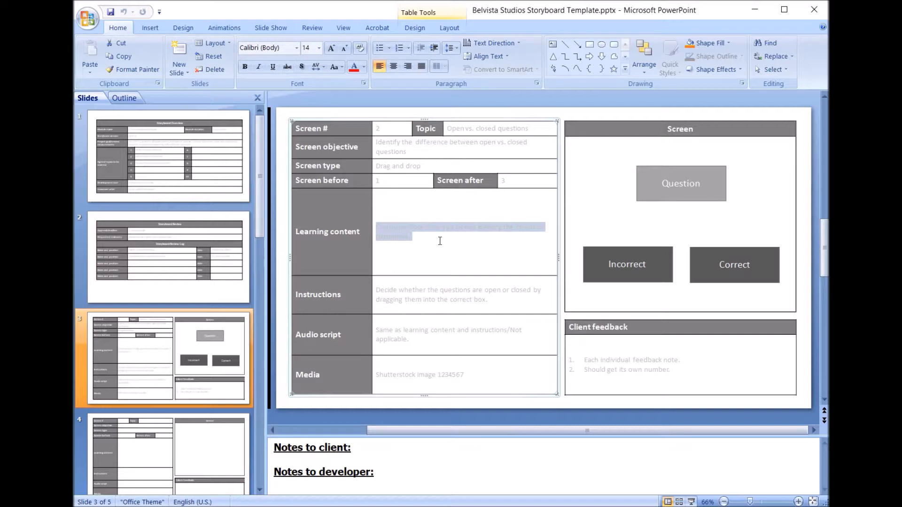
mouse_move(427, 237)
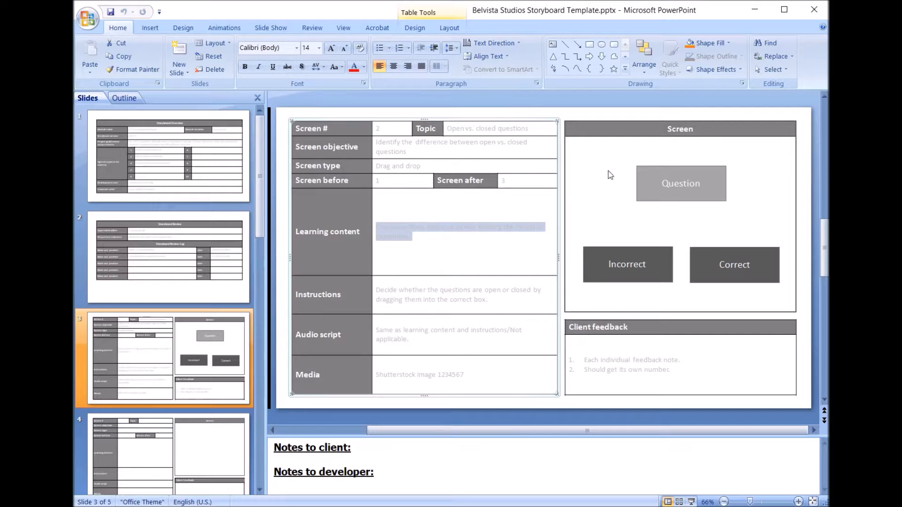
mouse_move(630, 193)
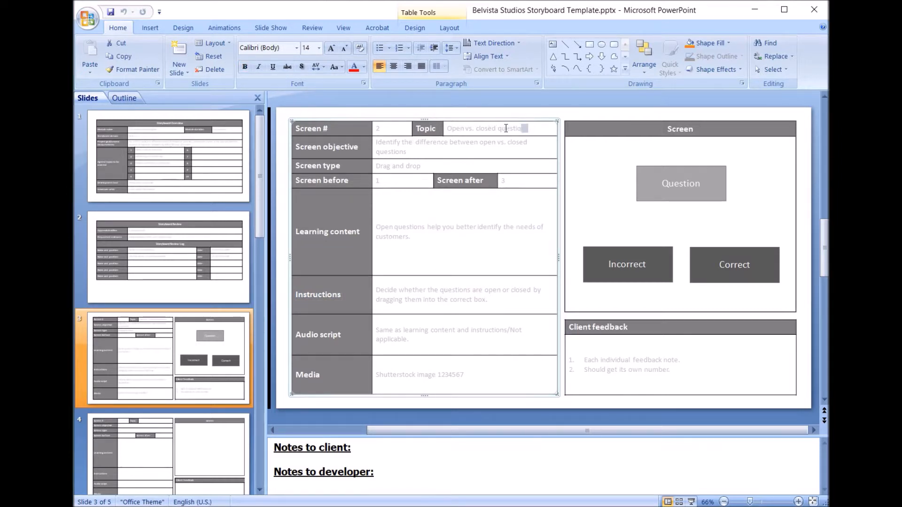
Step: Enter the drag-into-correct-box learning content and audio script 'Same as learning content and instructions/Not applicable'
left_click(423, 240)
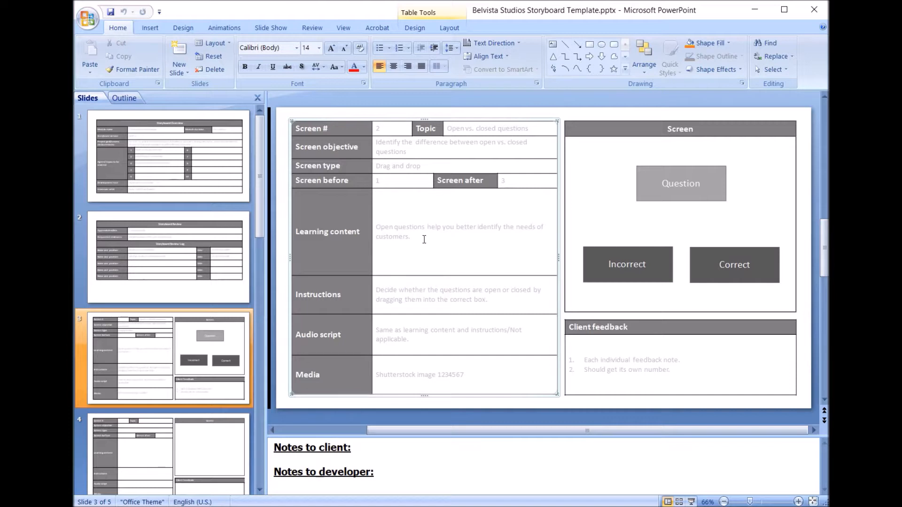
mouse_move(521, 228)
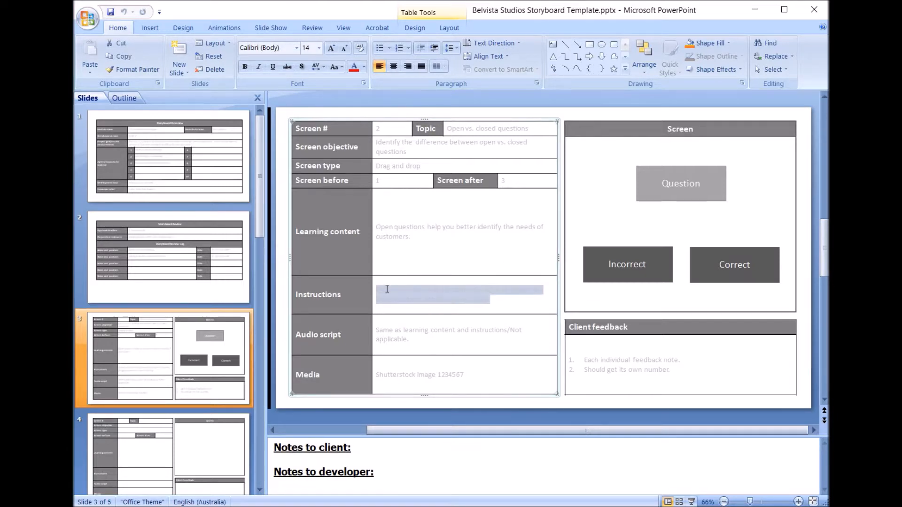
type("Decide whether the questions are open or closed by dragging them into the correct box.")
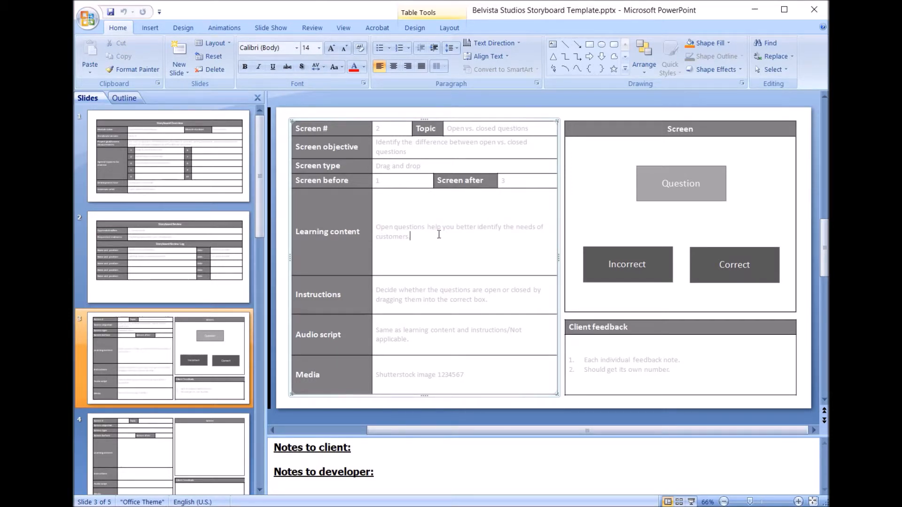
mouse_move(437, 237)
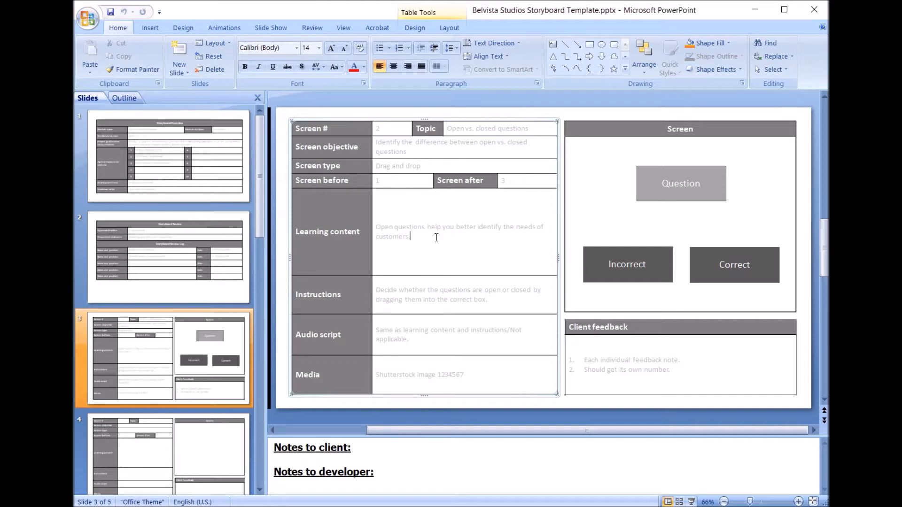
mouse_move(422, 238)
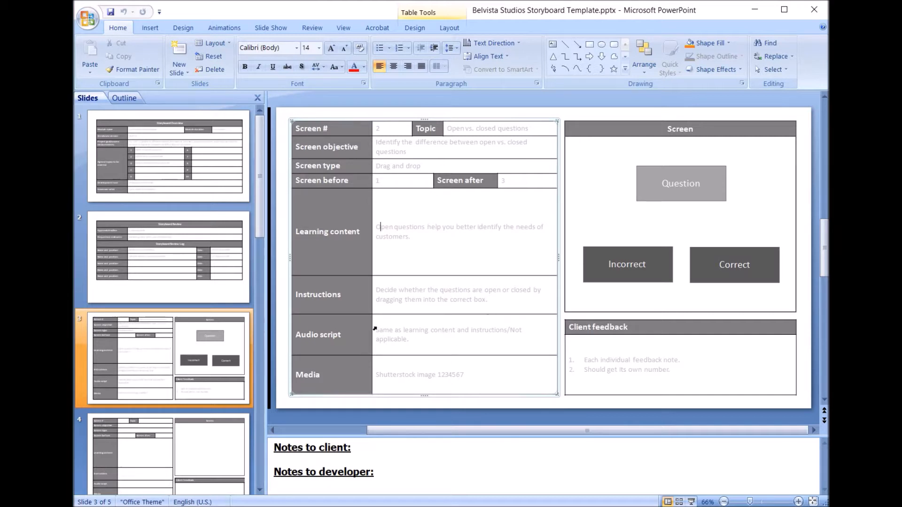
double_click(412, 330)
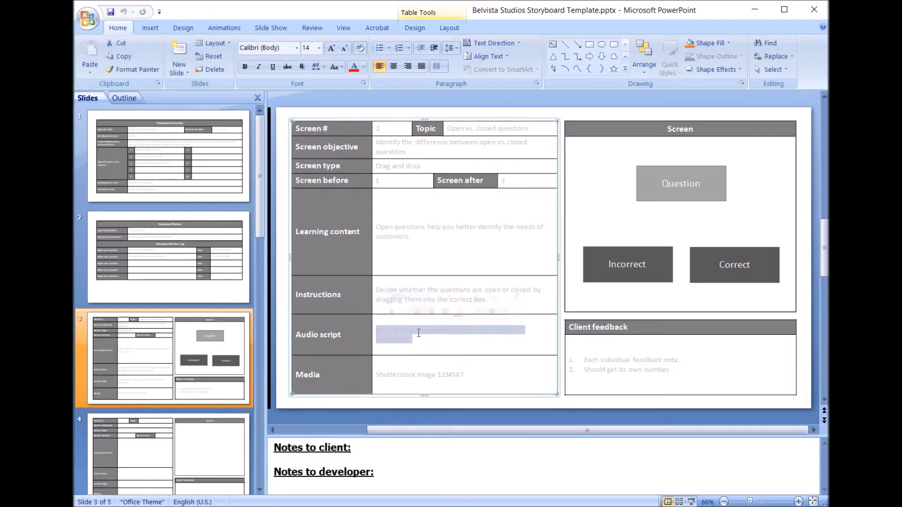
type("Same as learning content and")
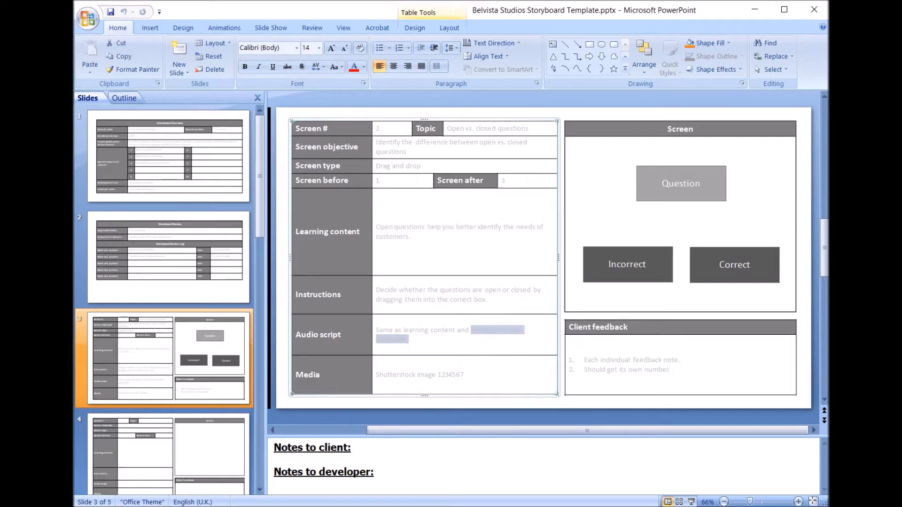
type("instructions/Not applicable.")
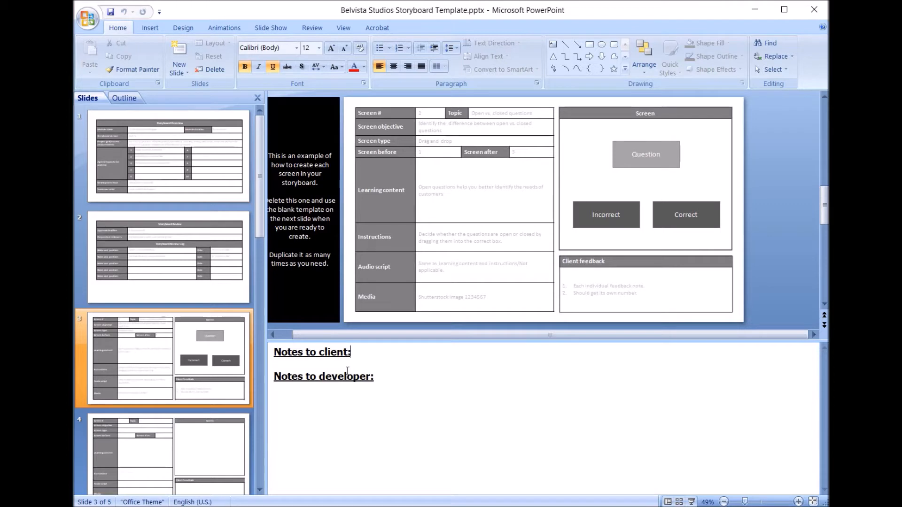
left_click(377, 376)
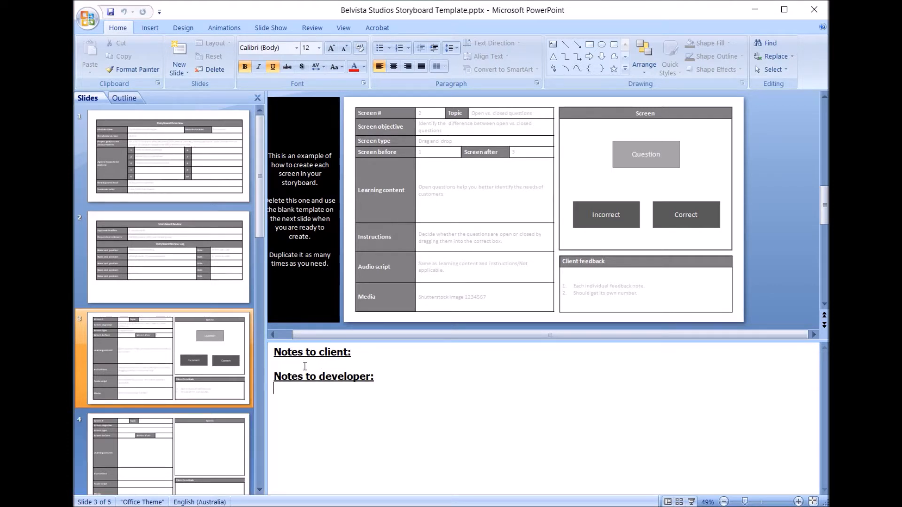
mouse_move(316, 389)
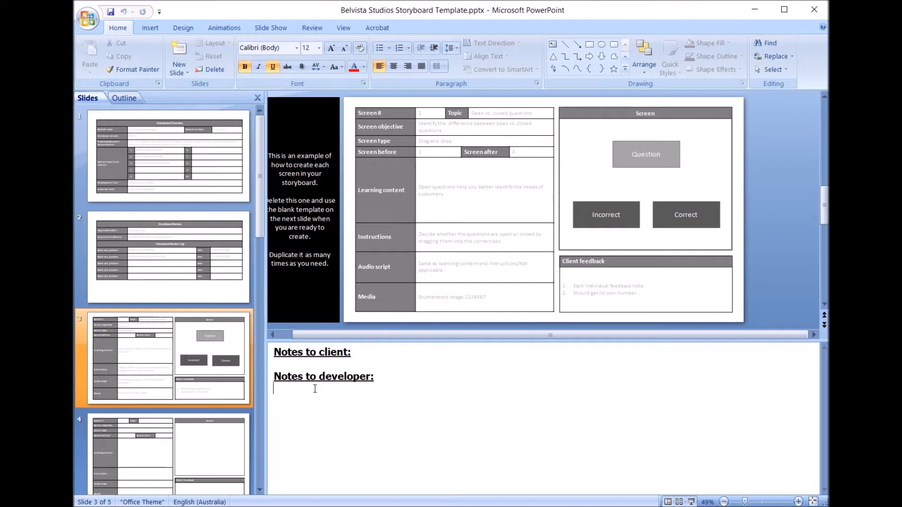
mouse_move(358, 394)
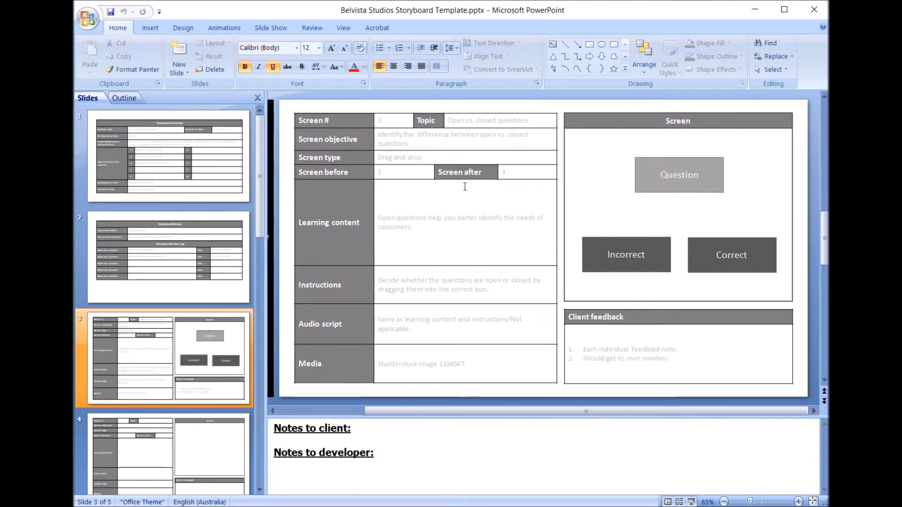
mouse_move(622, 342)
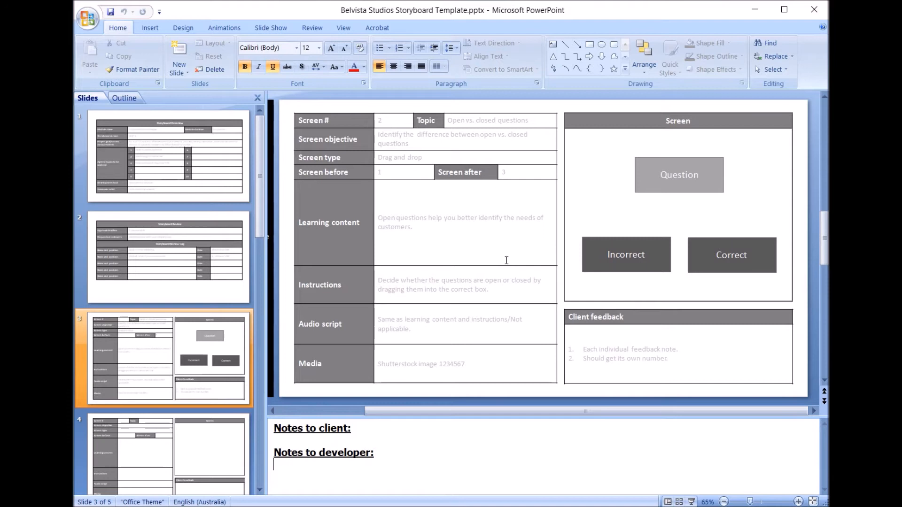
mouse_move(217, 393)
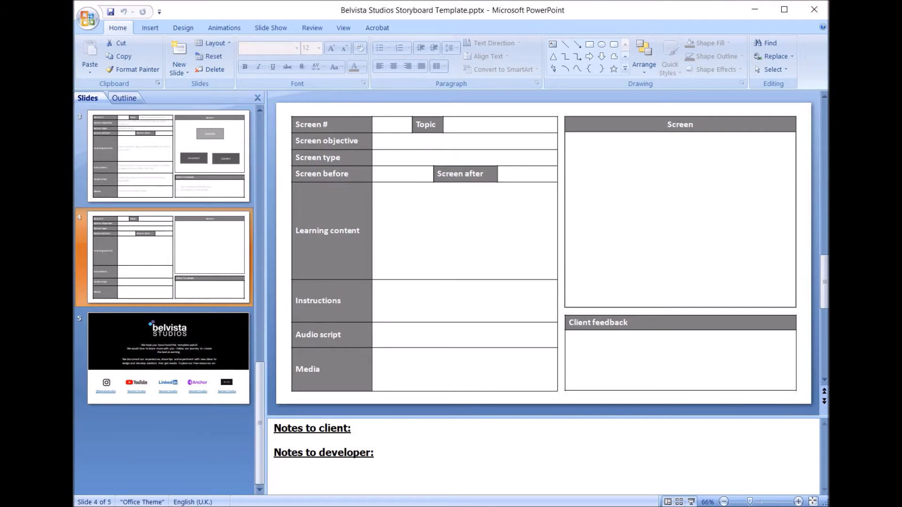
mouse_move(208, 213)
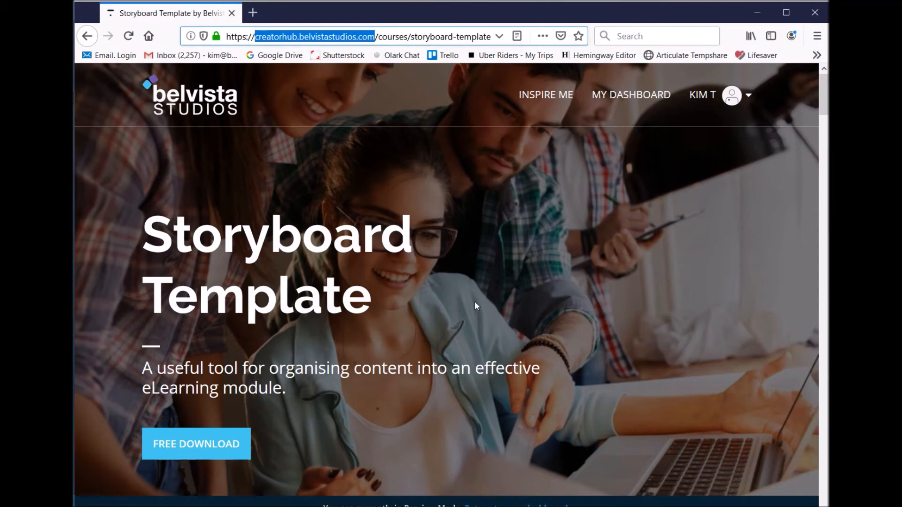
mouse_move(655, 118)
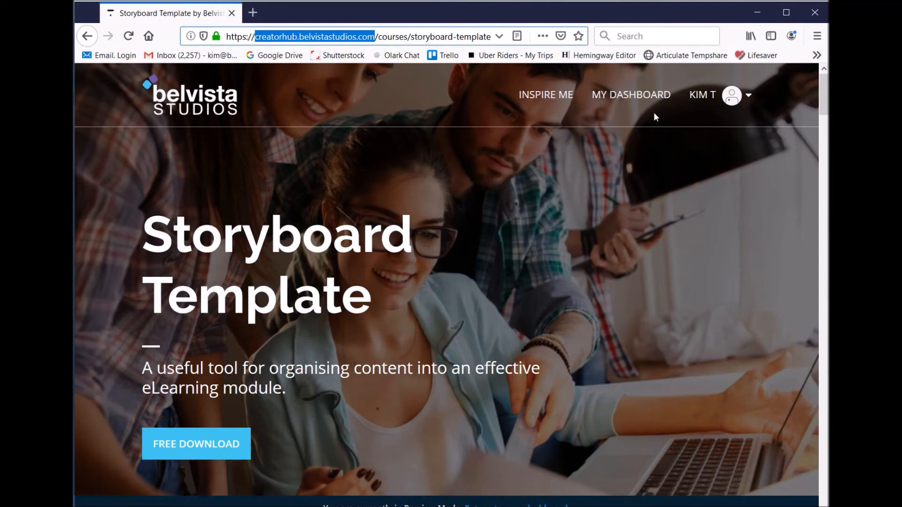
Step: Scroll the Storyboard Template page past the download offer and author bio to the FAQ
scroll("down", 3)
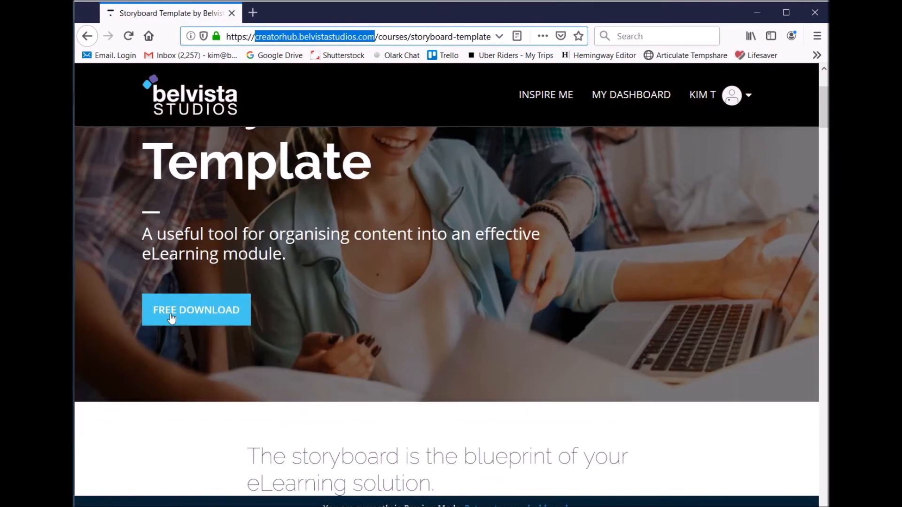
scroll("down", 3)
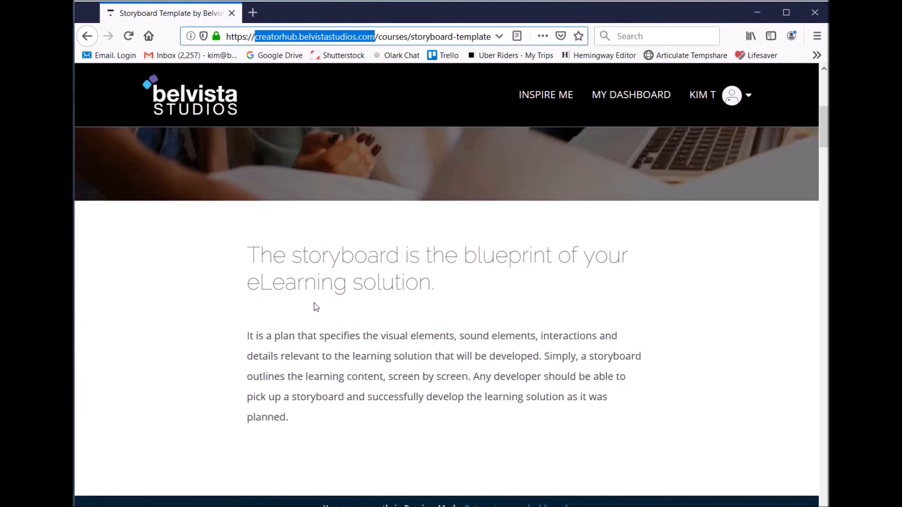
scroll("down", 3)
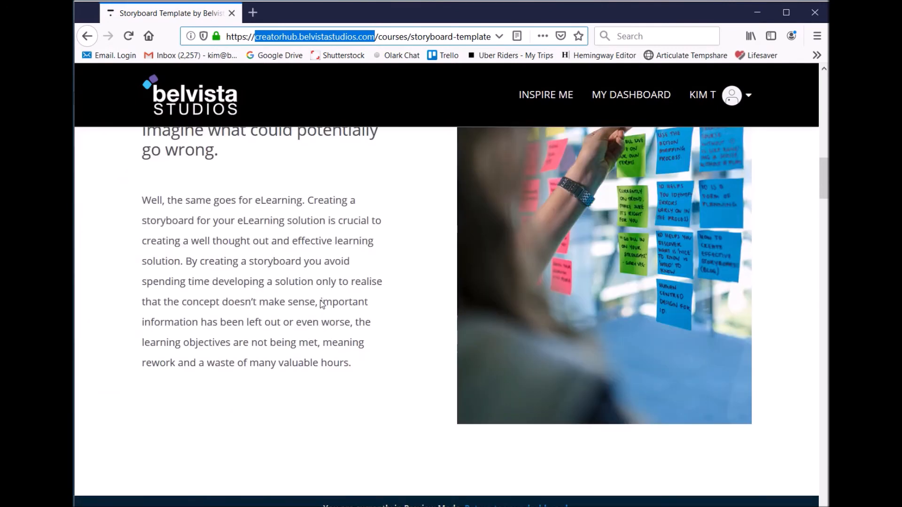
scroll("down", 3)
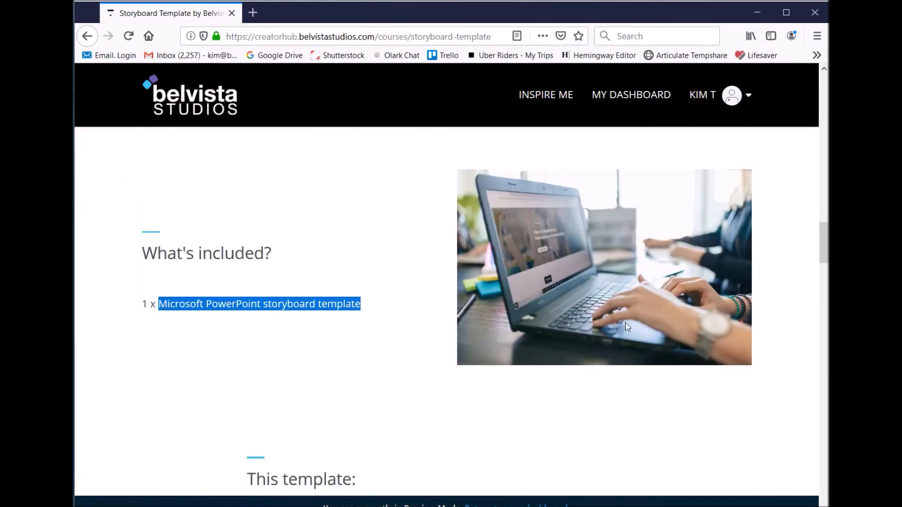
scroll("down", 3)
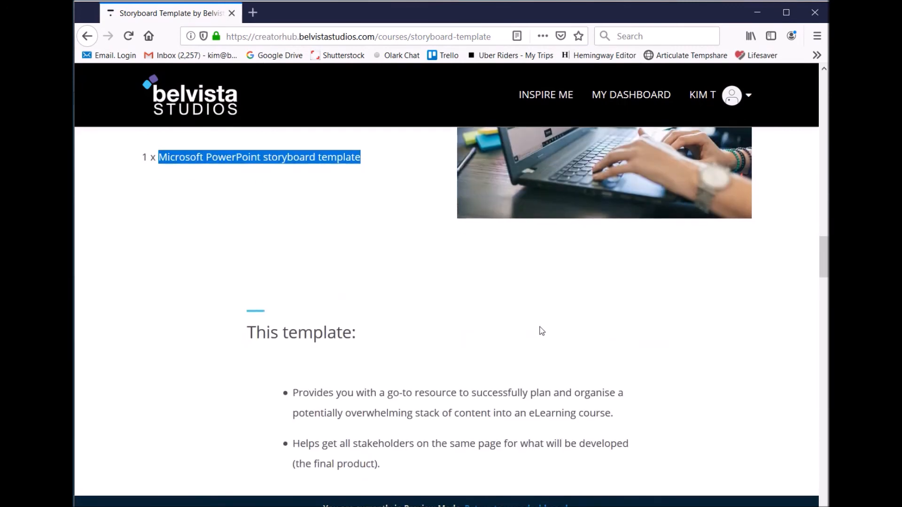
scroll("down", 3)
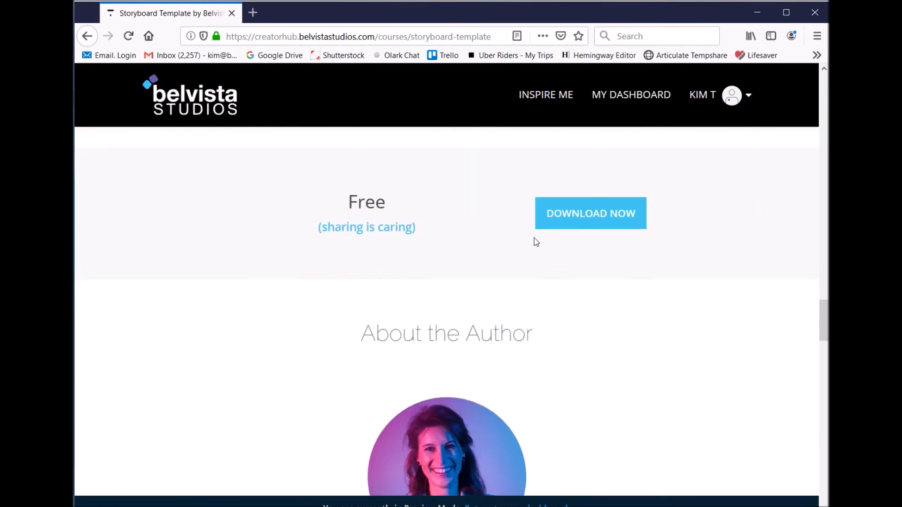
scroll("down", 3)
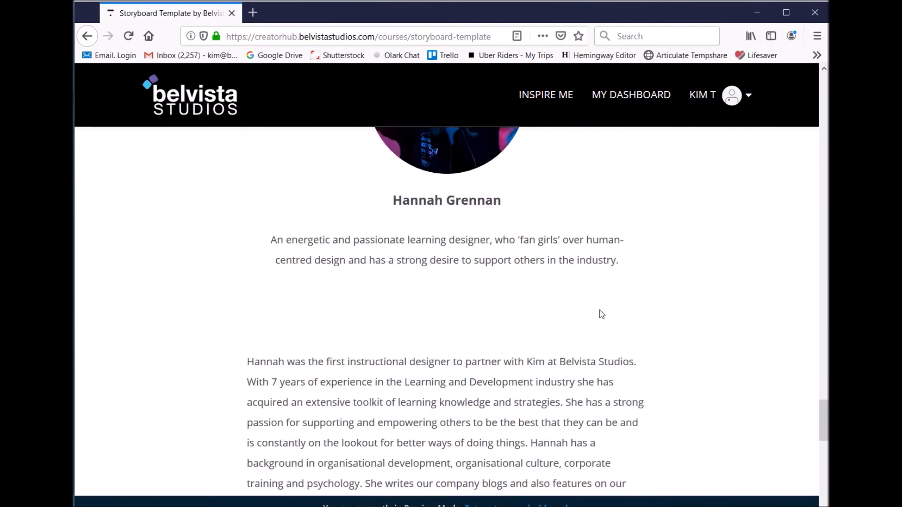
scroll("down", 3)
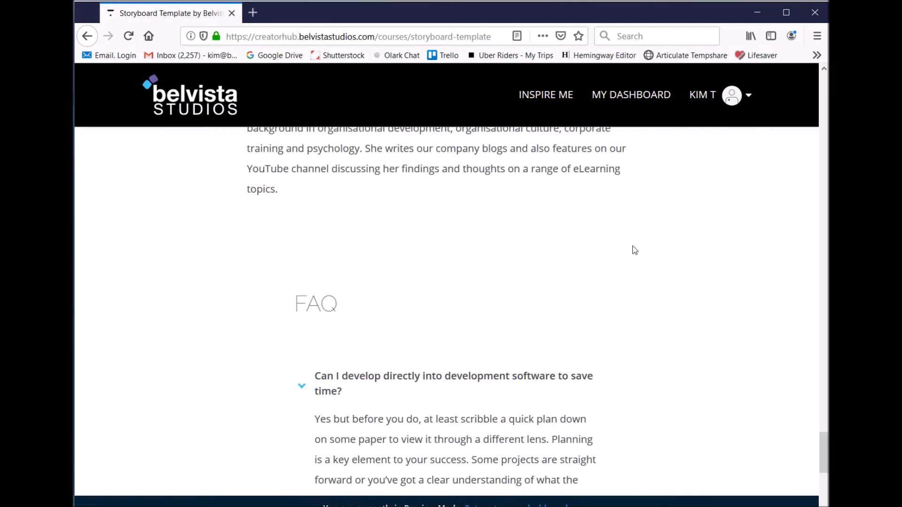
scroll("down", 3)
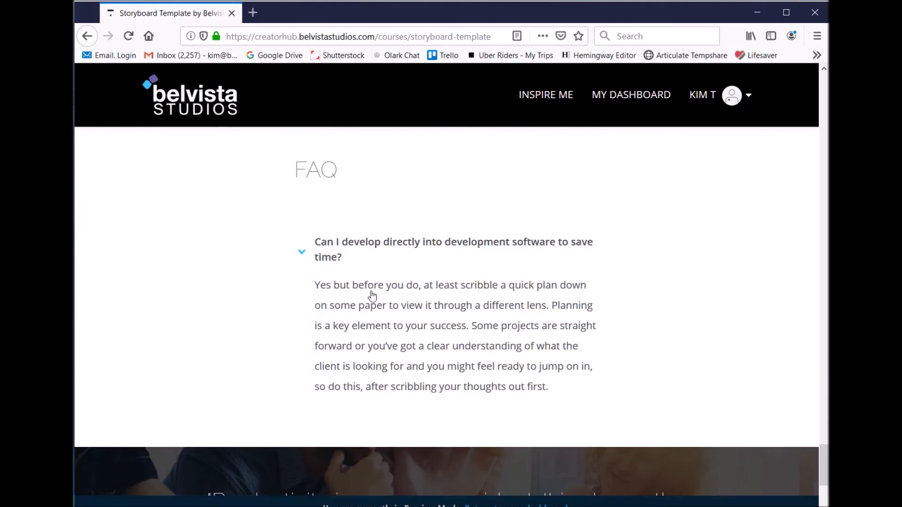
mouse_move(538, 277)
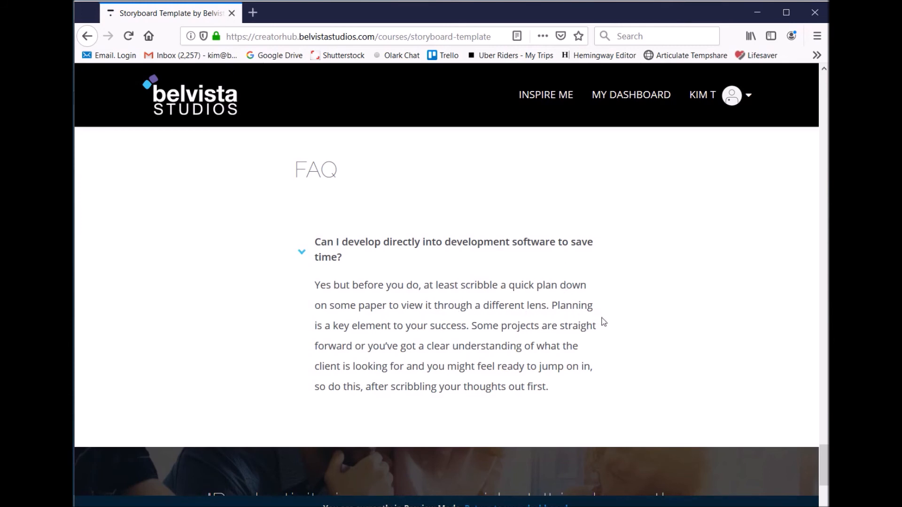
mouse_move(582, 350)
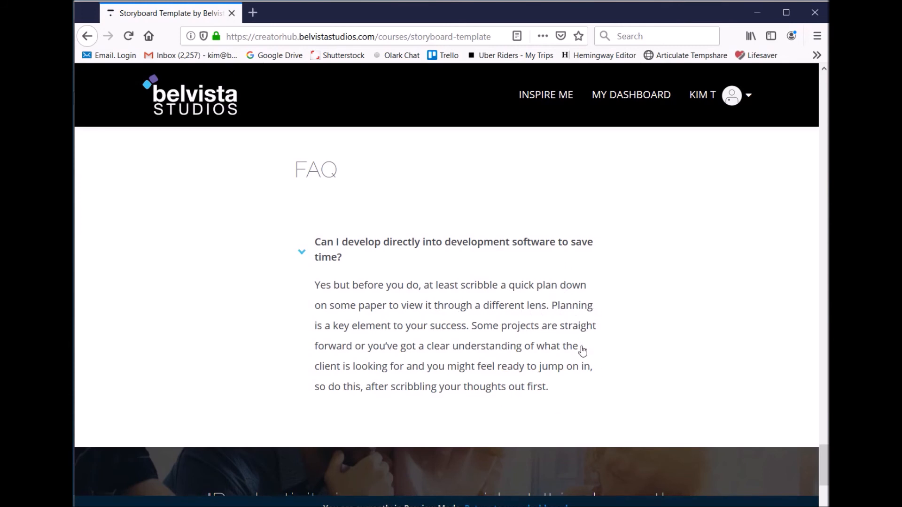
mouse_move(623, 402)
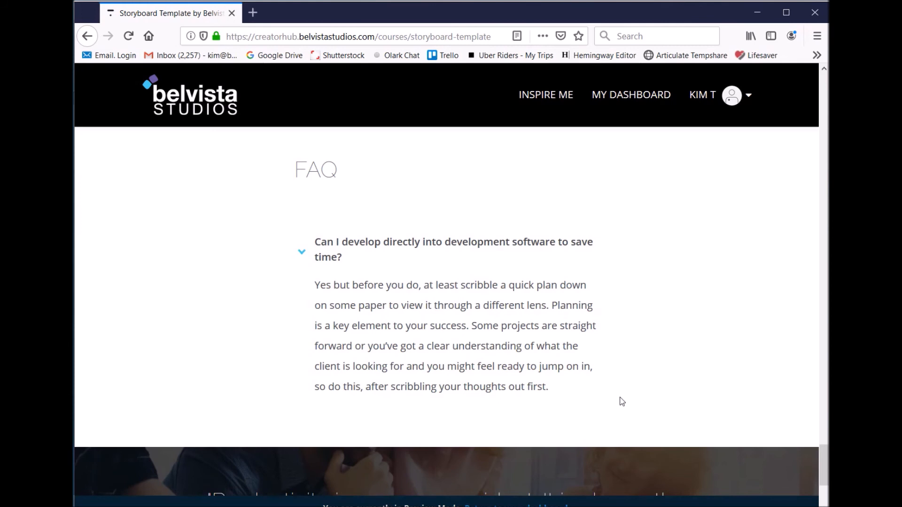
mouse_move(616, 410)
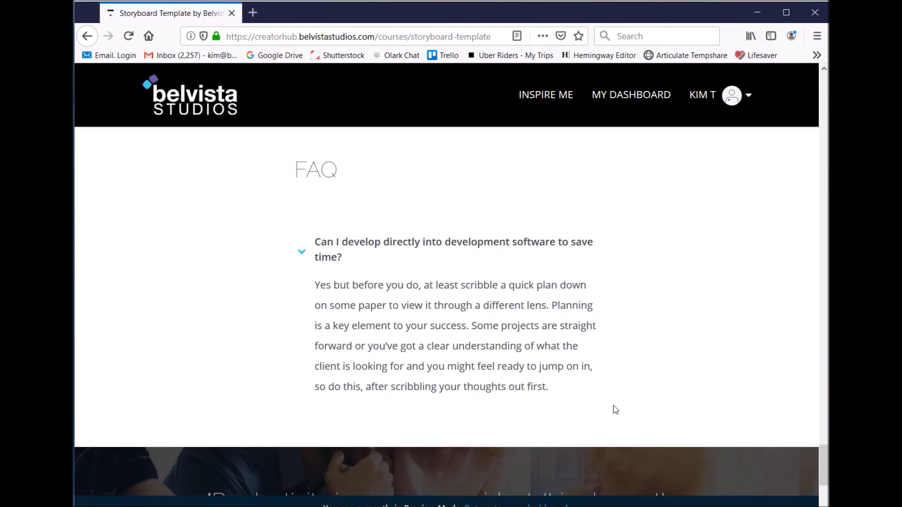
mouse_move(613, 404)
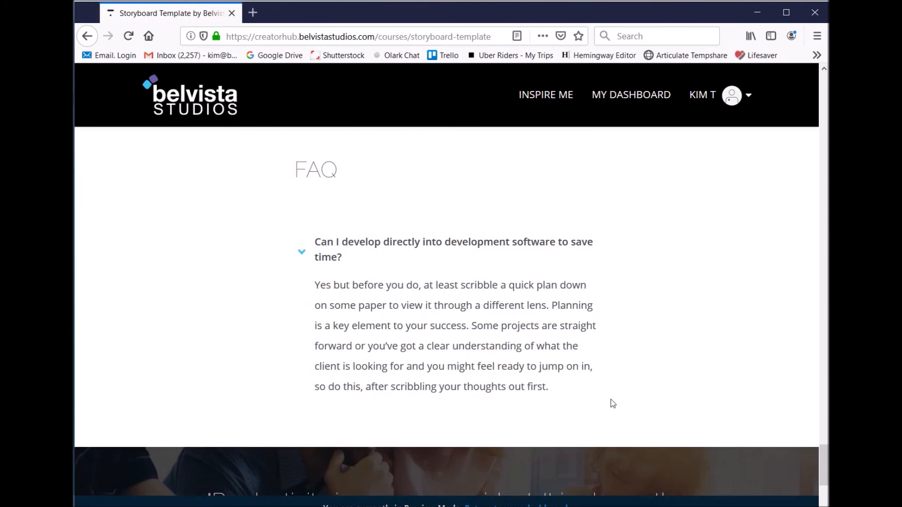
mouse_move(614, 392)
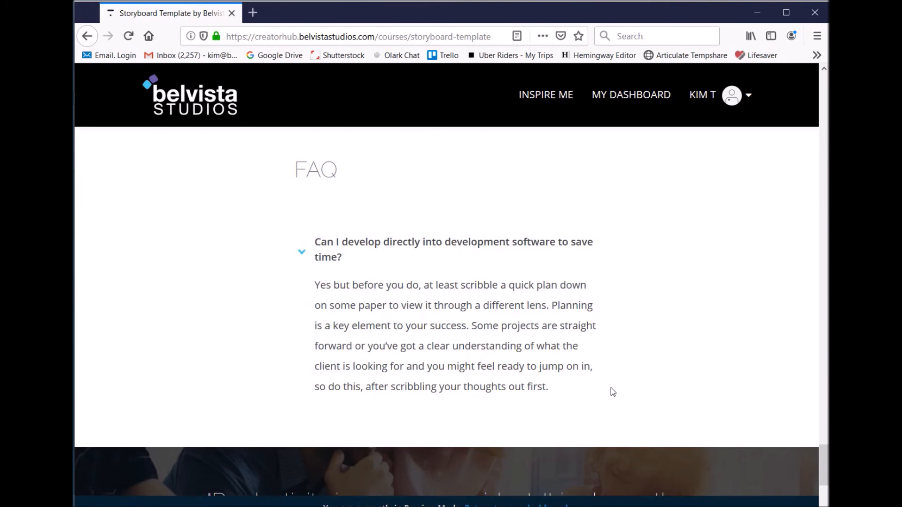
mouse_move(594, 370)
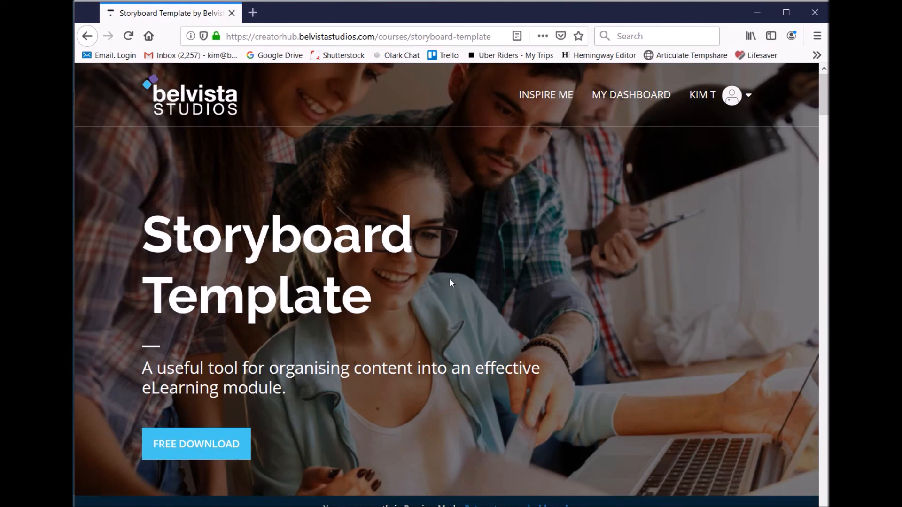
mouse_move(209, 444)
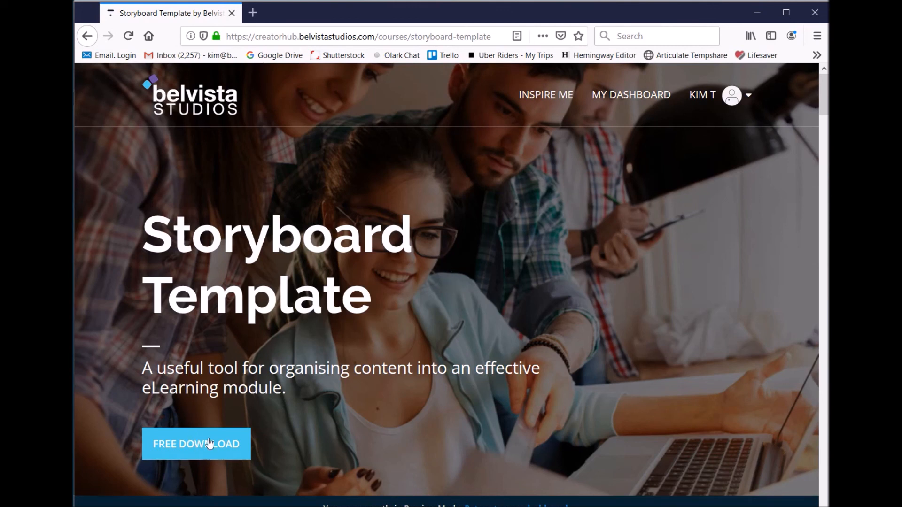
mouse_move(233, 429)
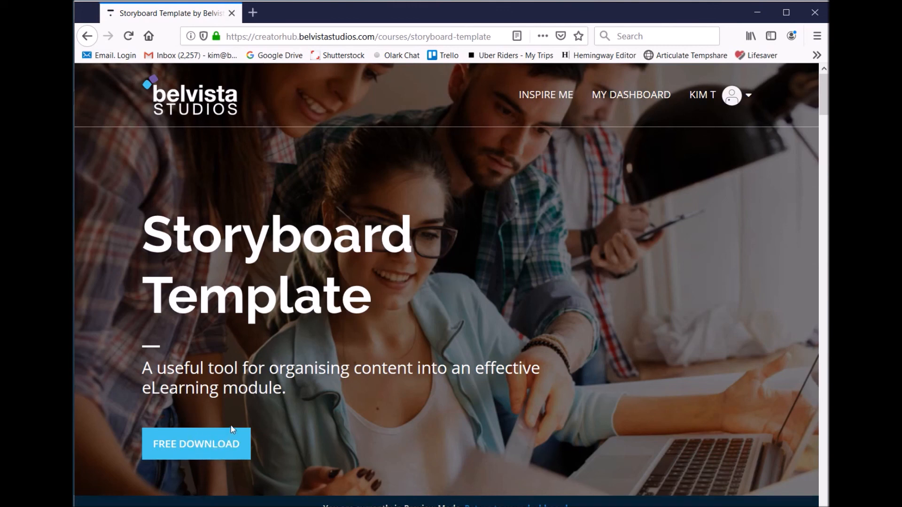